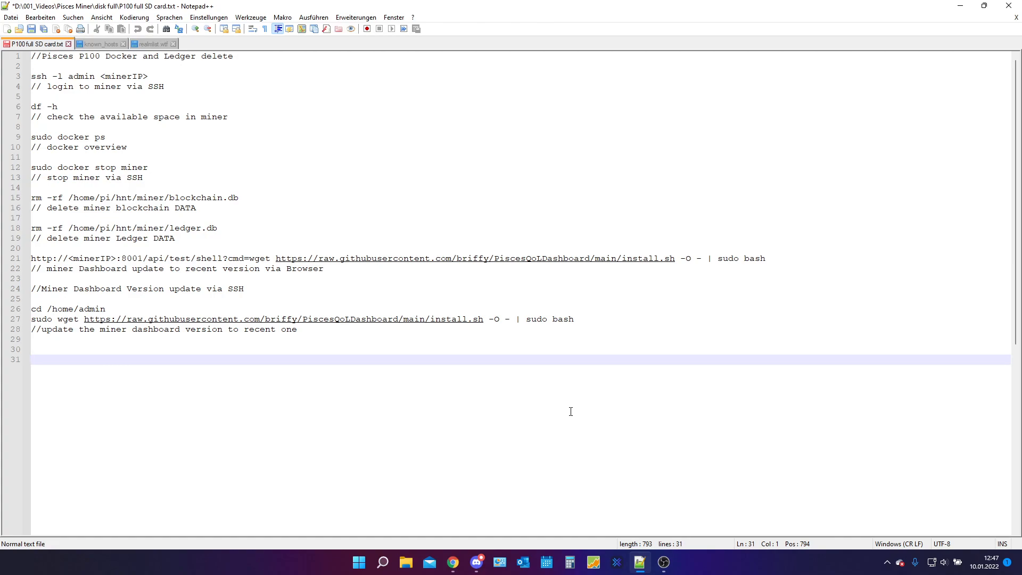
# Launch a new Command Prompt window by running cmd from the Run dialog.
pyautogui.click(31, 359)
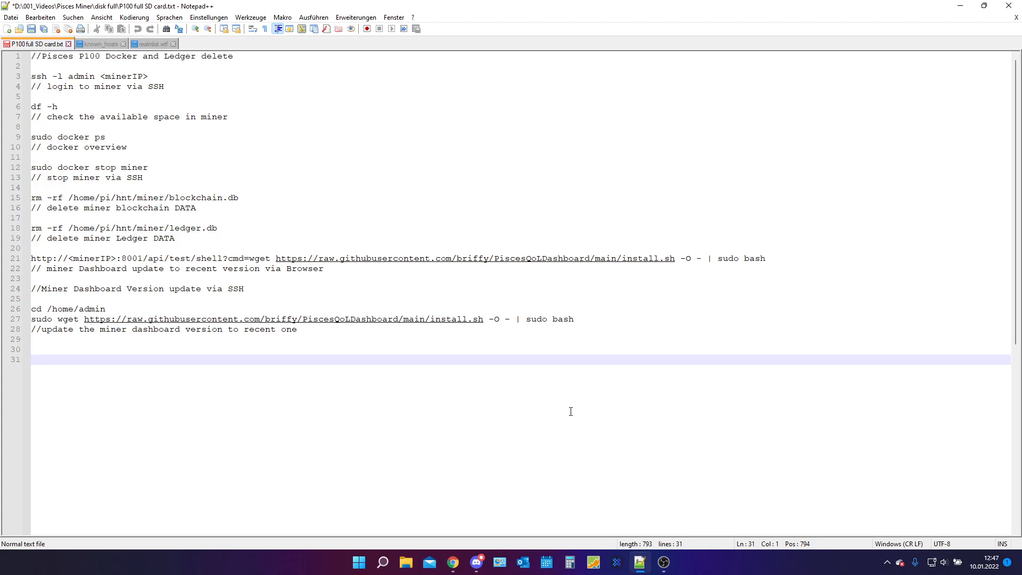
pyautogui.click(32, 359)
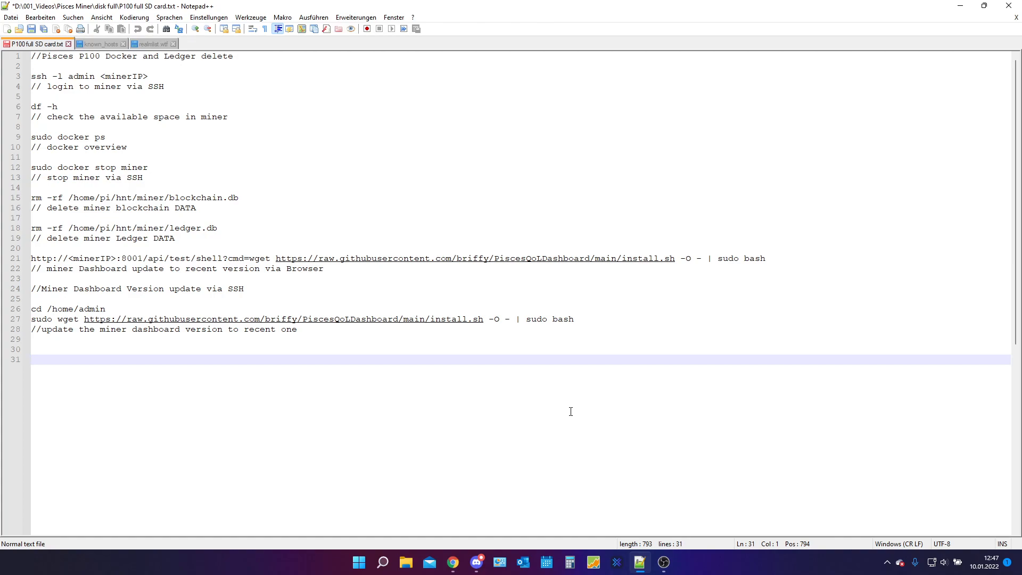
pyautogui.moveTo(322, 353)
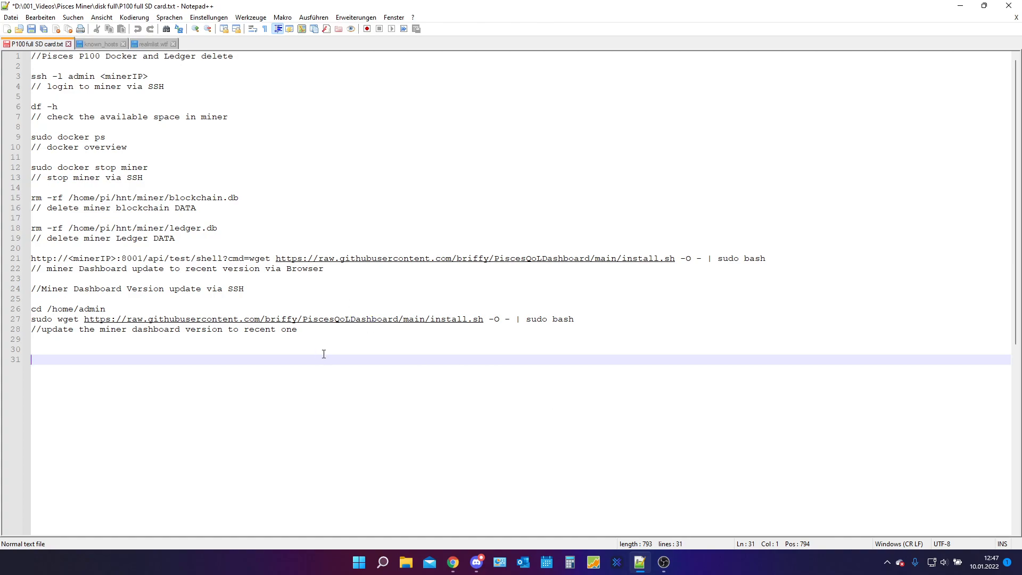
pyautogui.click(422, 156)
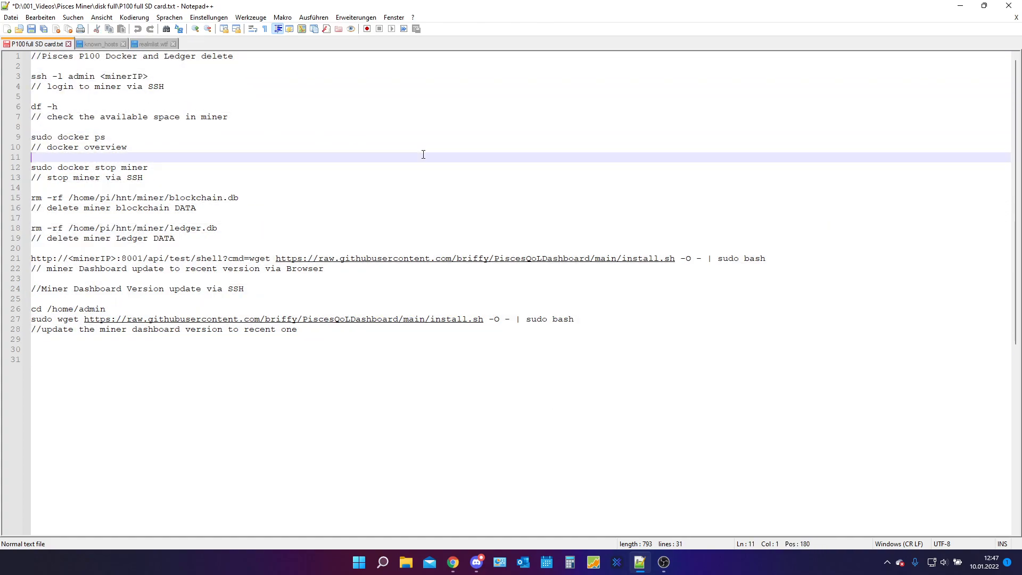
pyautogui.moveTo(584, 181)
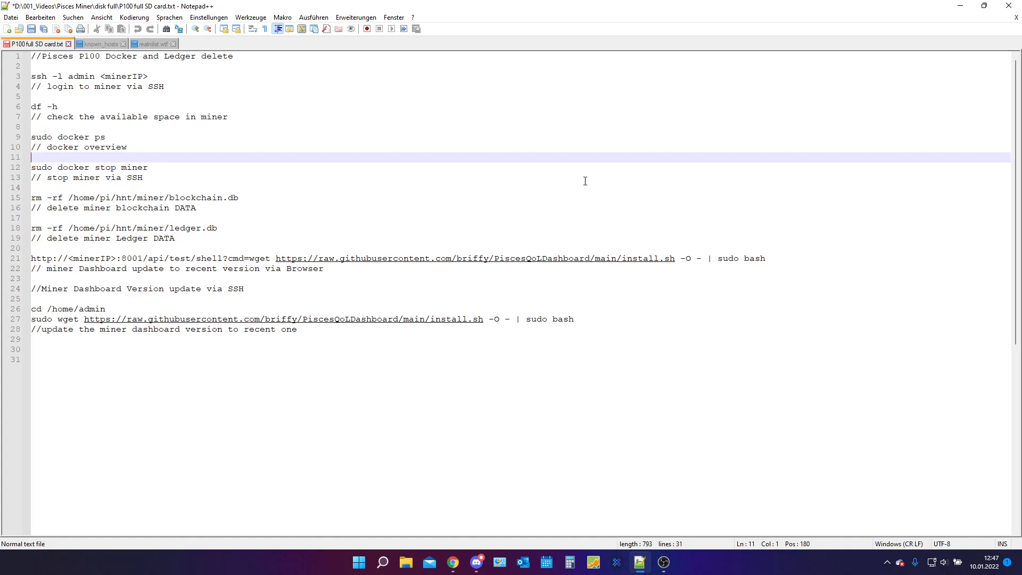
pyautogui.press('Win+r')
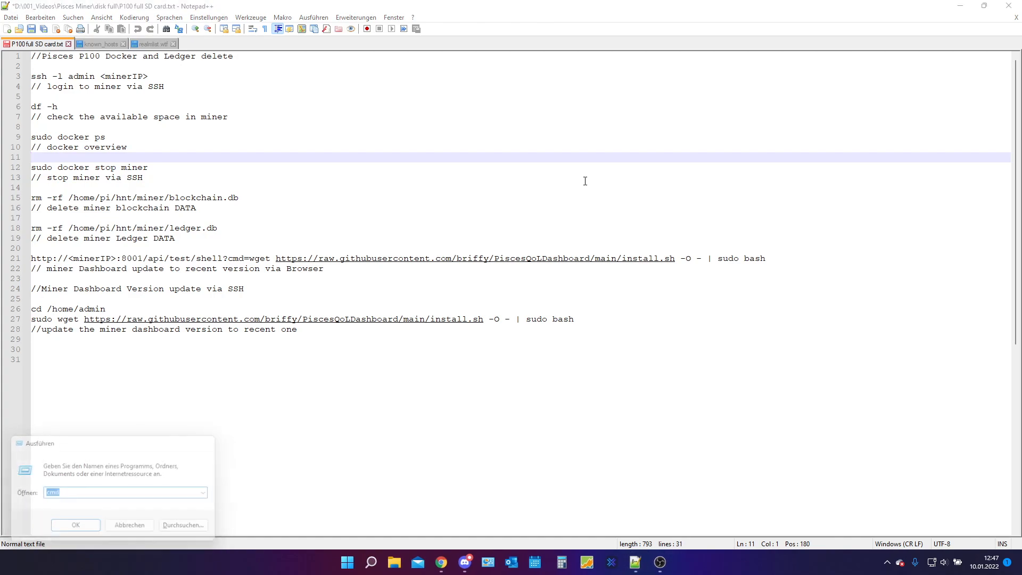
pyautogui.click(75, 525)
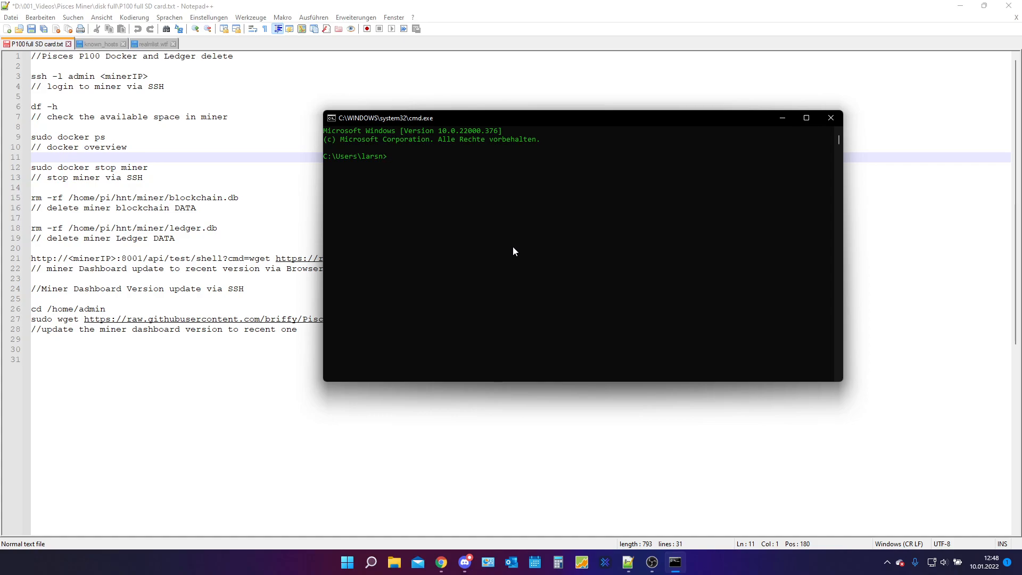
# Log in over SSH as admin to 192.168.178.20 and enter the password.
pyautogui.write('ssh')
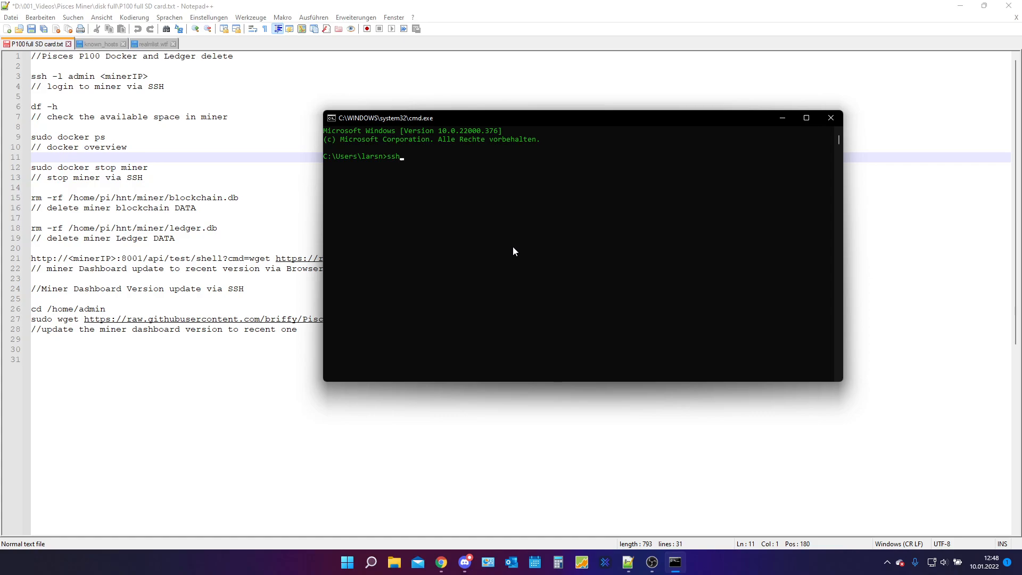
pyautogui.write('-l')
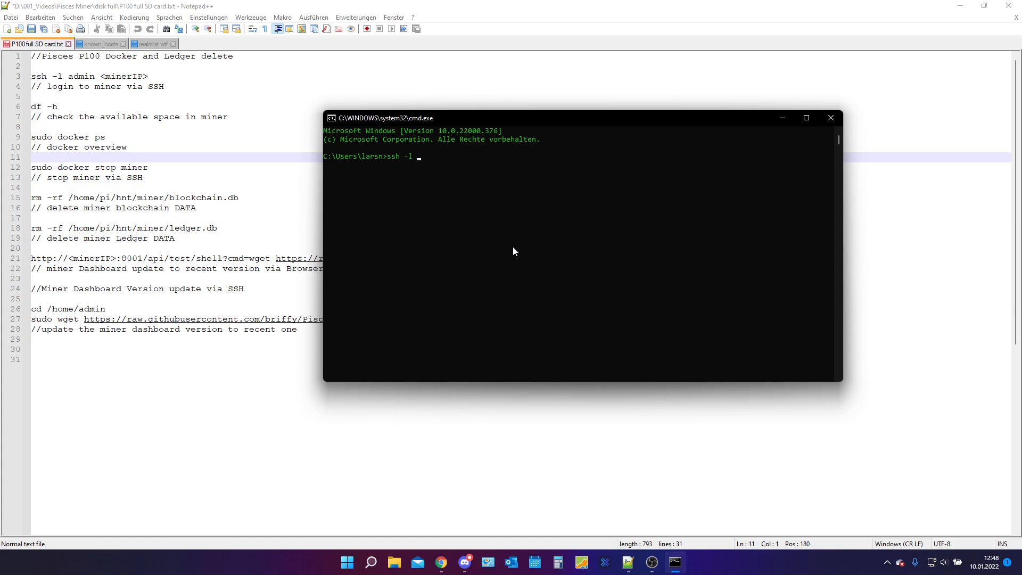
pyautogui.write('admin')
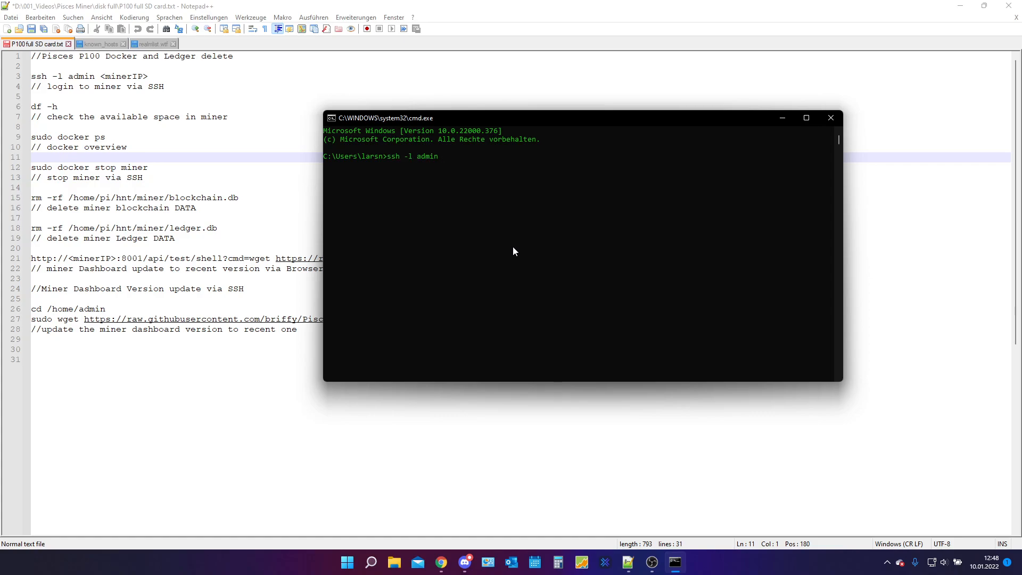
pyautogui.write('192.168.1')
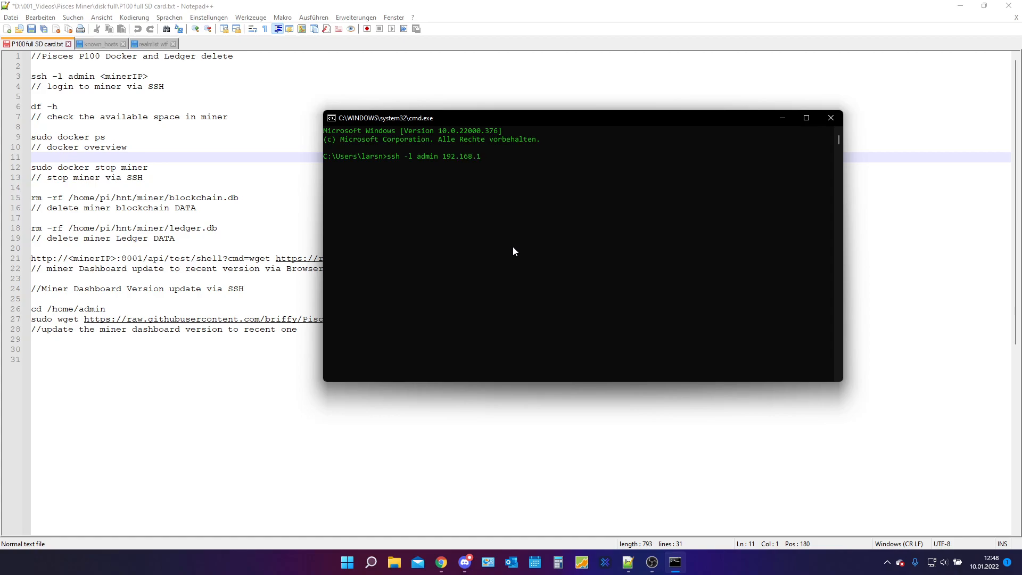
pyautogui.write('78.2')
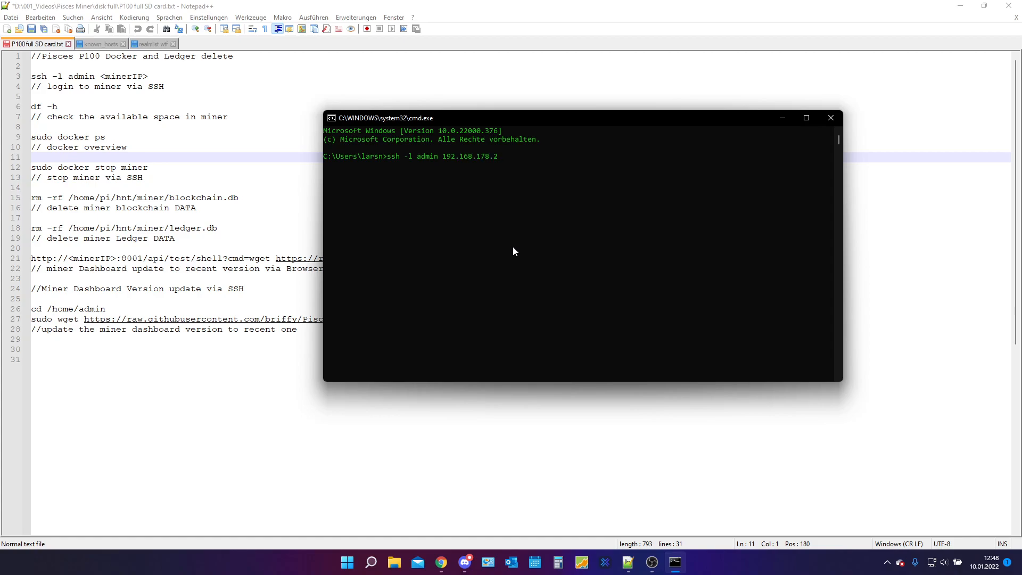
pyautogui.press('Return')
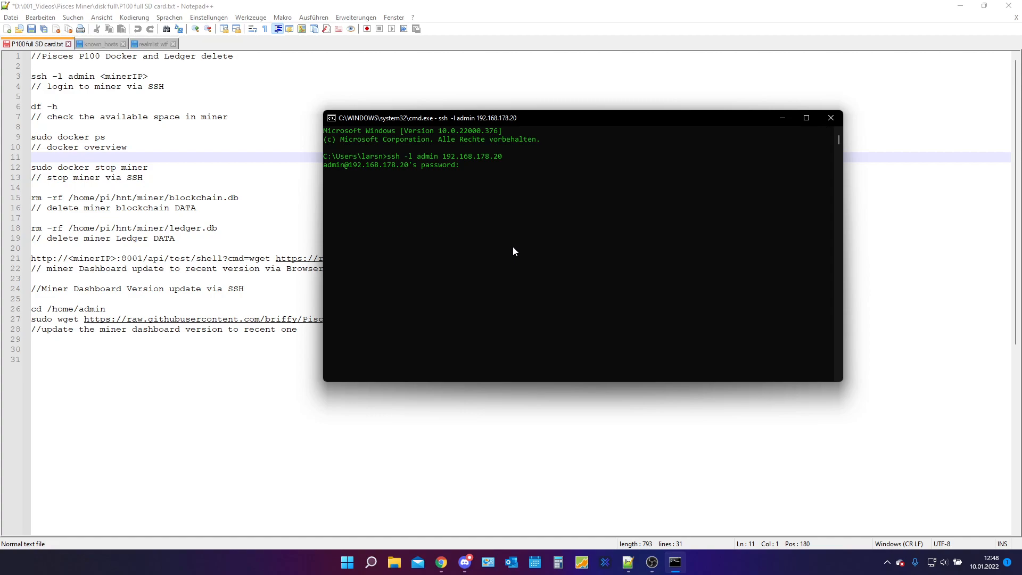
pyautogui.press('Return')
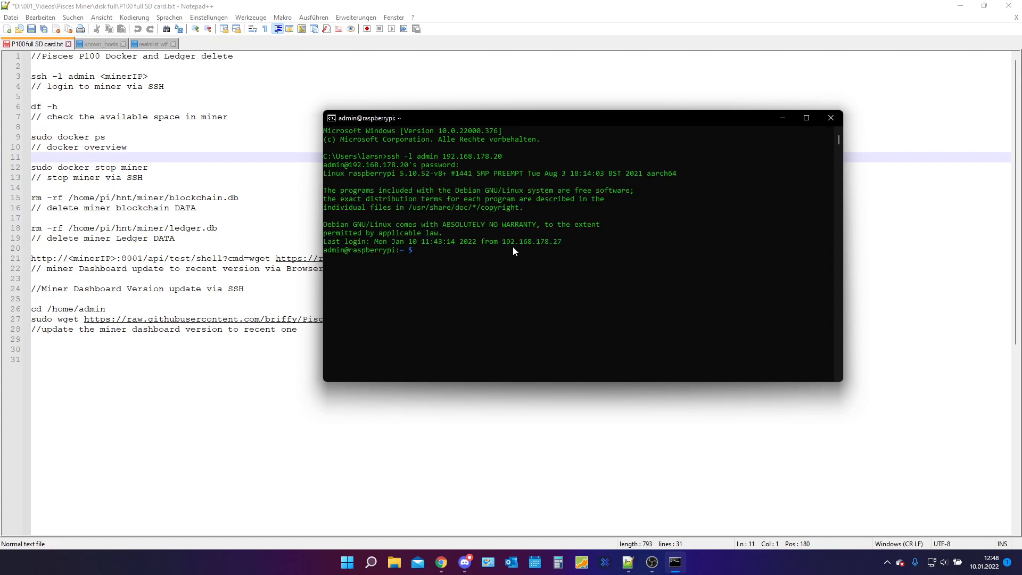
# Run df -h on the miner, showing the root filesystem at 48% used.
pyautogui.write('d')
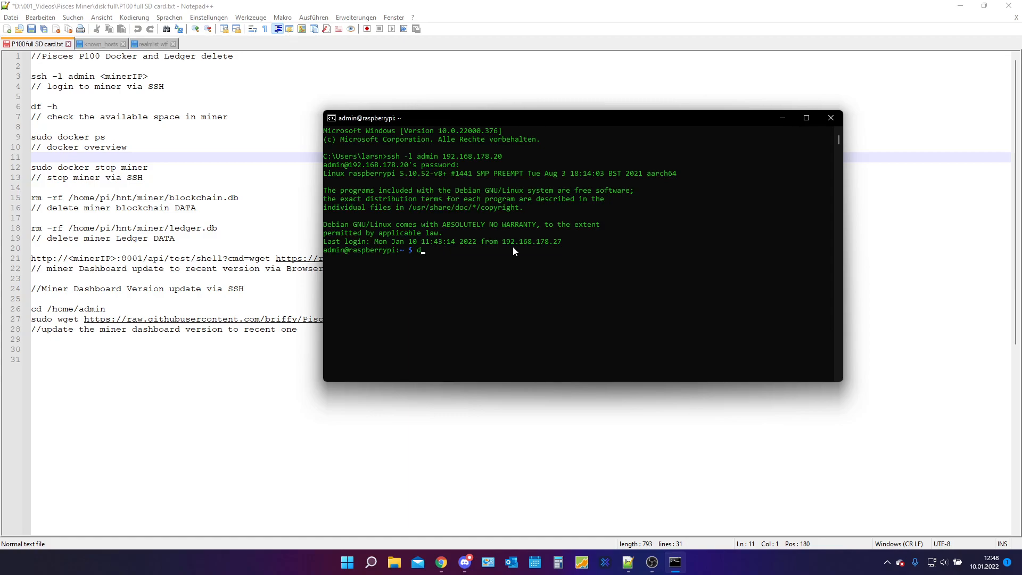
pyautogui.write('f -')
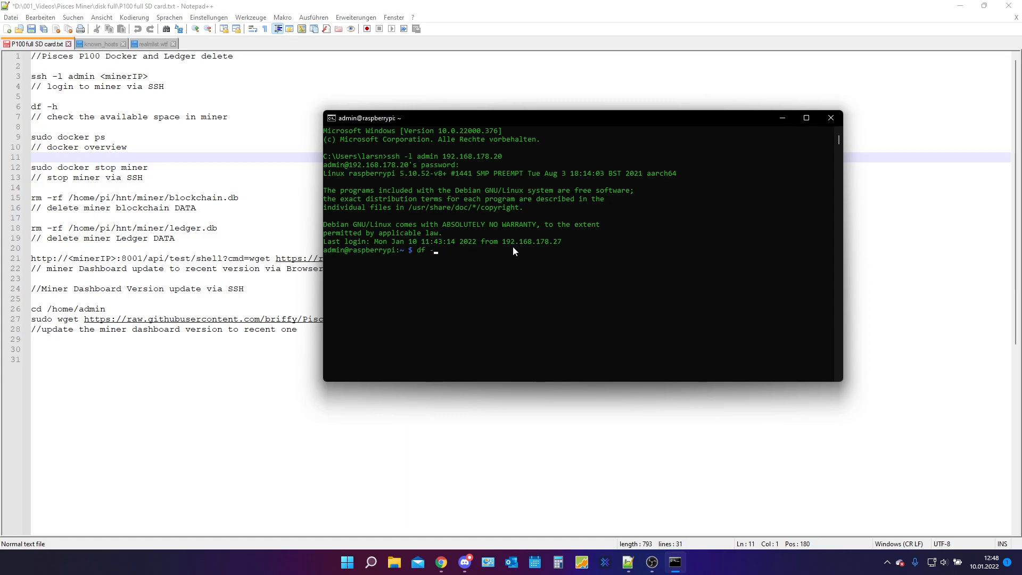
pyautogui.press('Return')
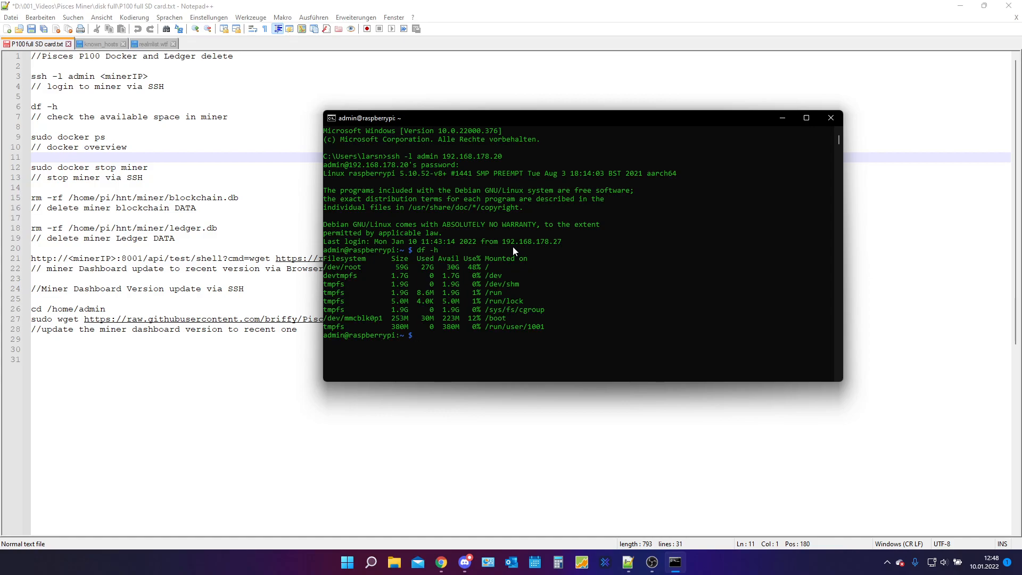
pyautogui.moveTo(489, 270)
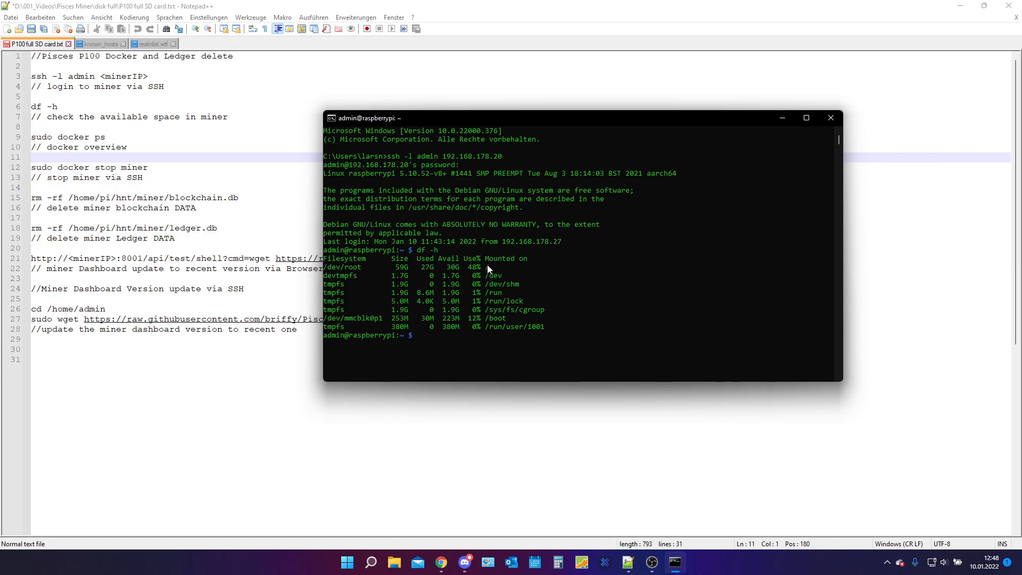
pyautogui.moveTo(469, 273)
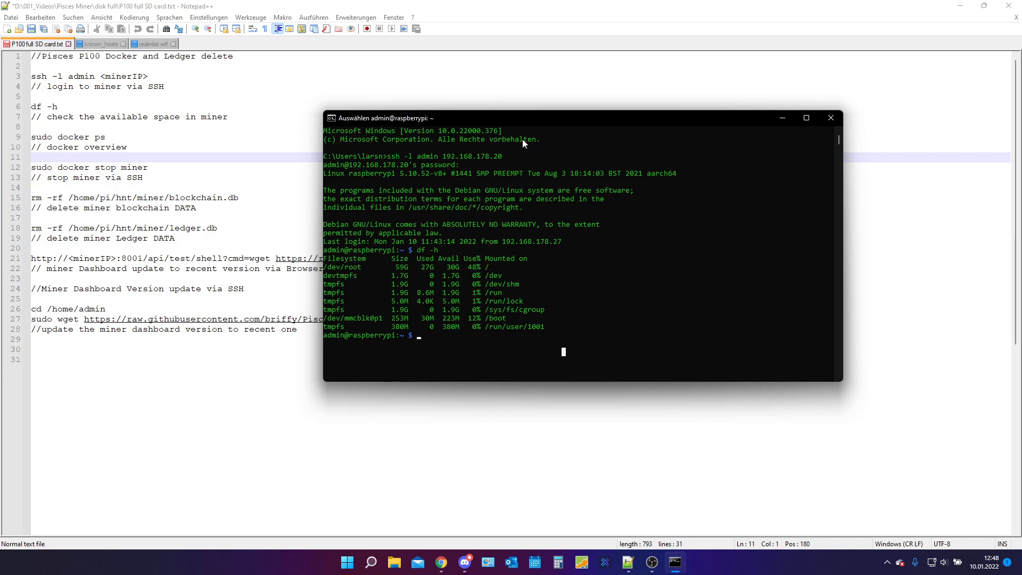
pyautogui.moveTo(615, 126)
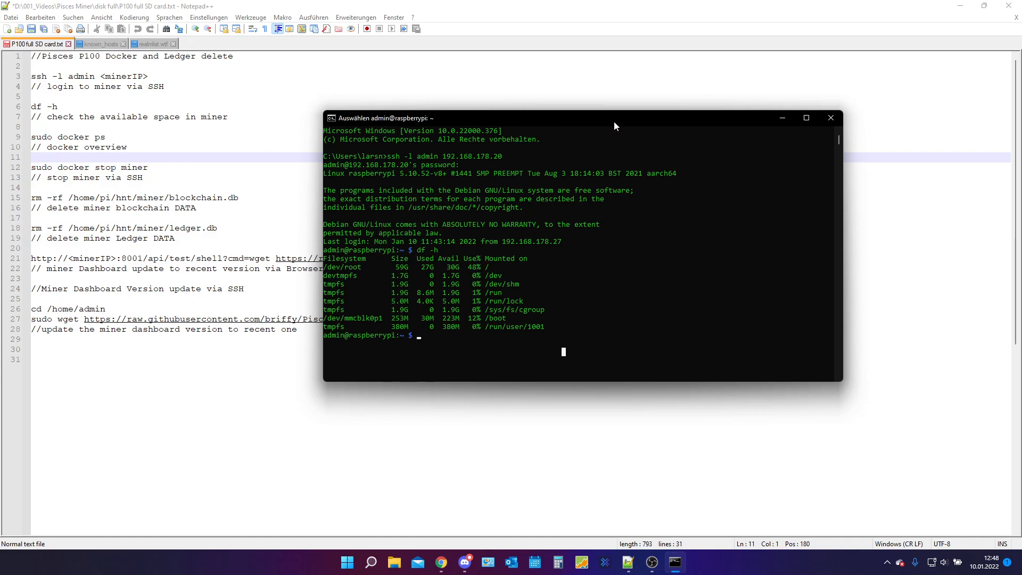
# Run sudo docker ps to list the running miner and gateway containers.
pyautogui.write('sudo do')
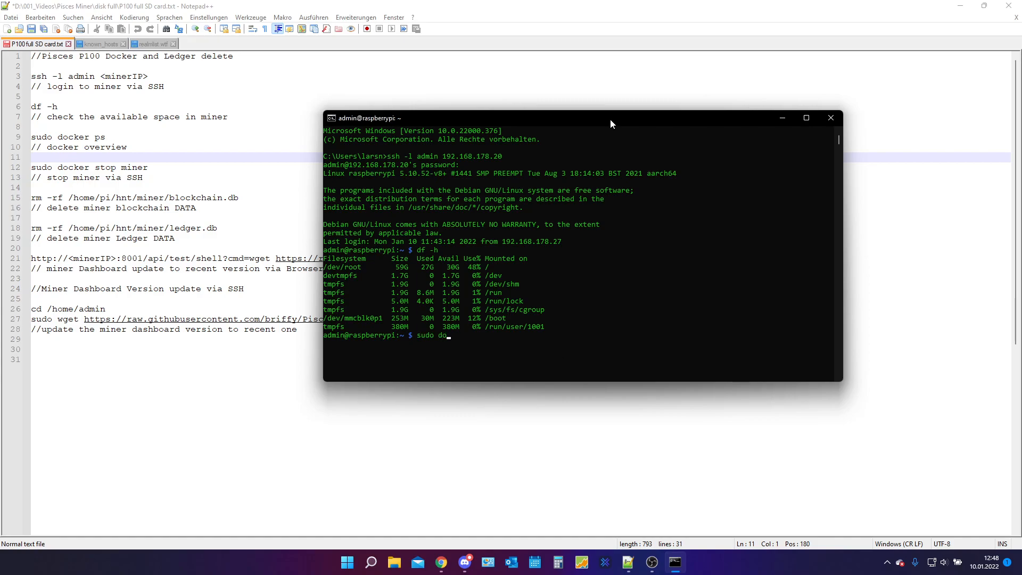
pyautogui.write('cker ps')
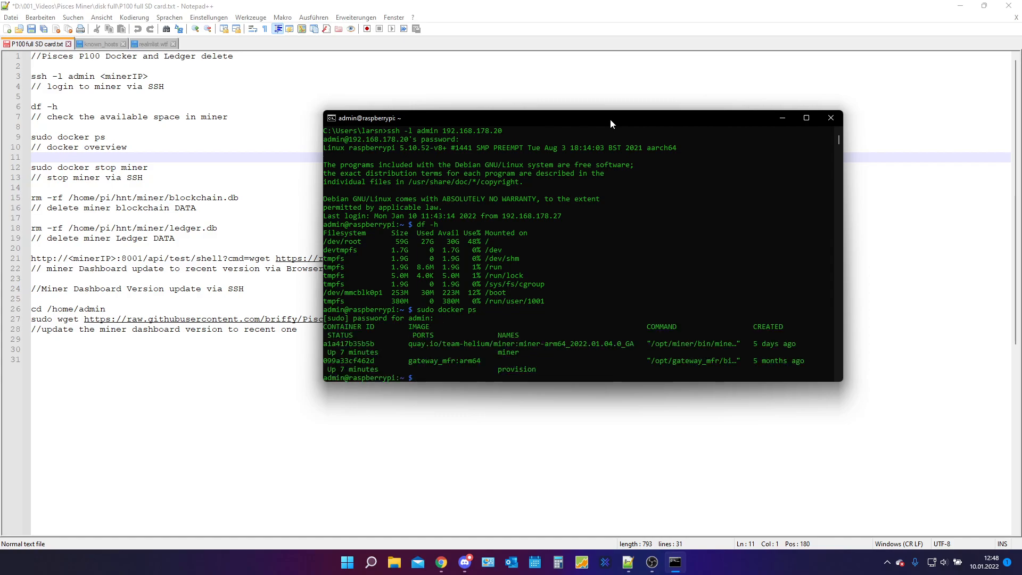
pyautogui.moveTo(739, 351)
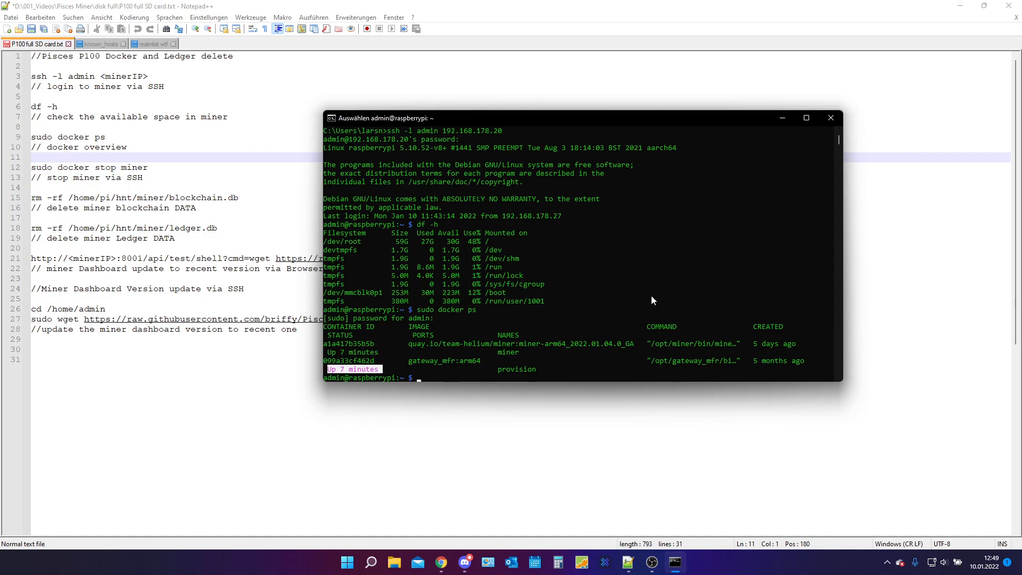
pyautogui.moveTo(671, 337)
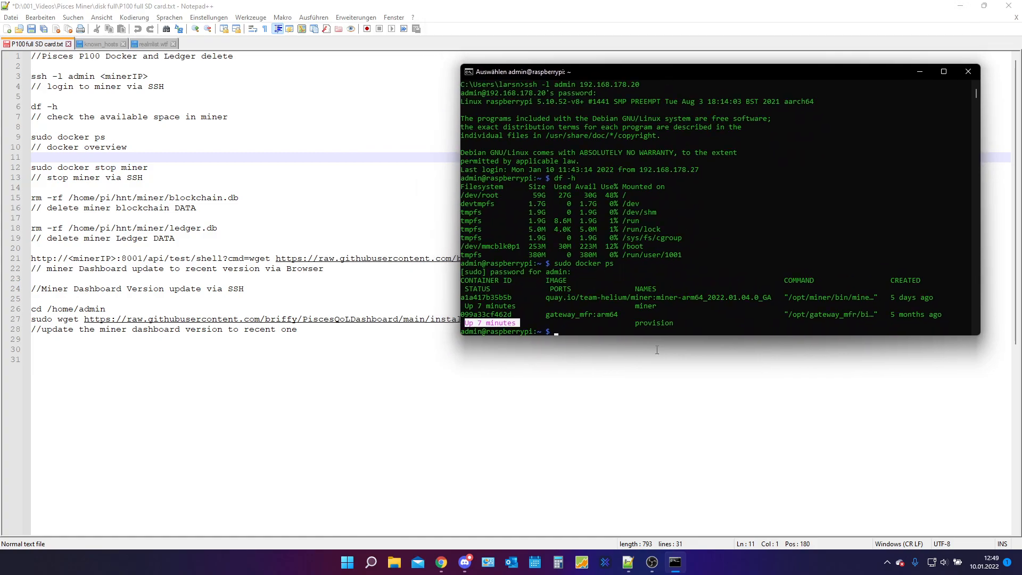
# Stop the miner container with sudo docker stop miner and recheck the container list.
pyautogui.write('sudo')
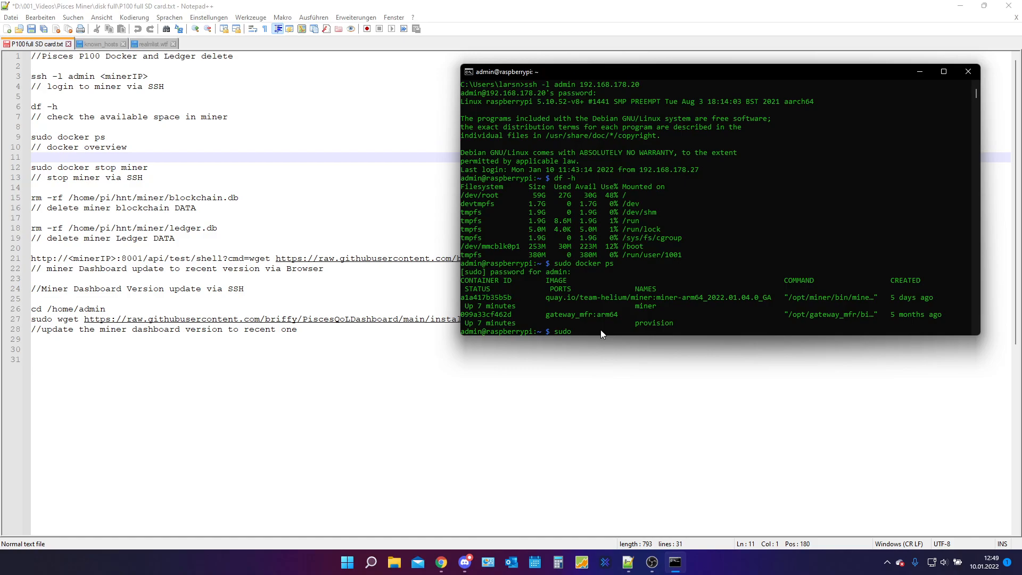
pyautogui.write('docker stop miner')
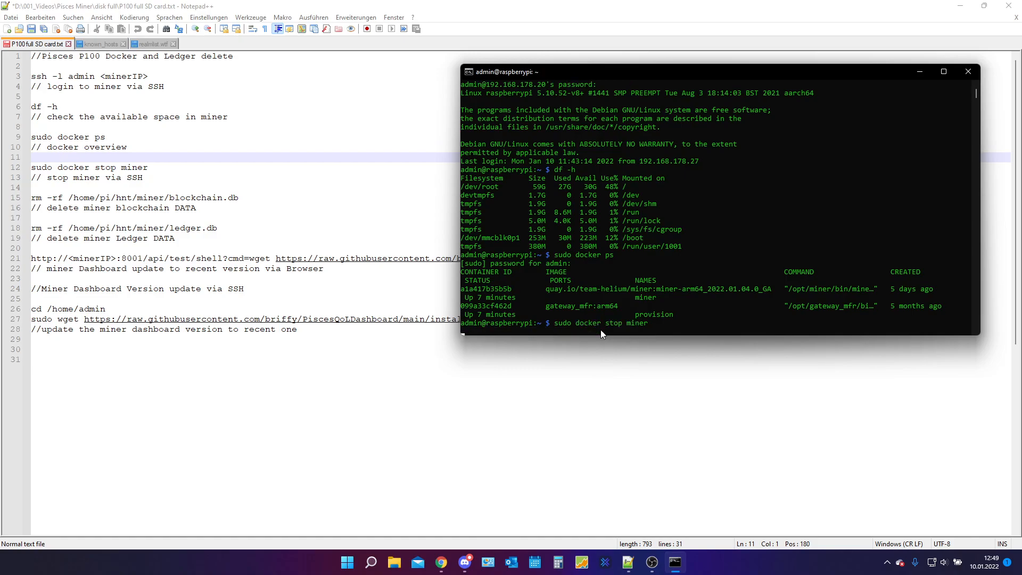
pyautogui.press('Return')
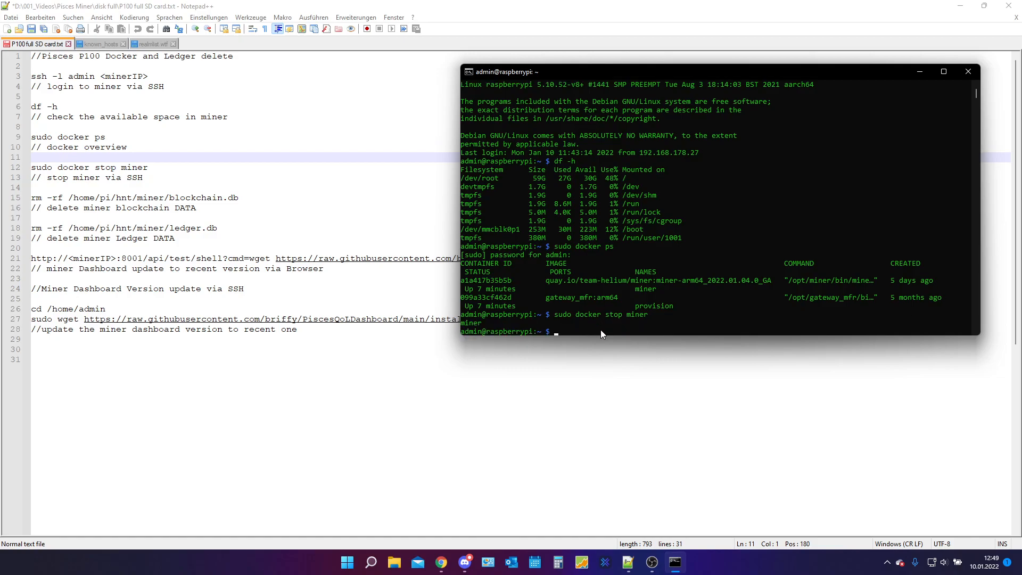
pyautogui.write('sudo docker ps')
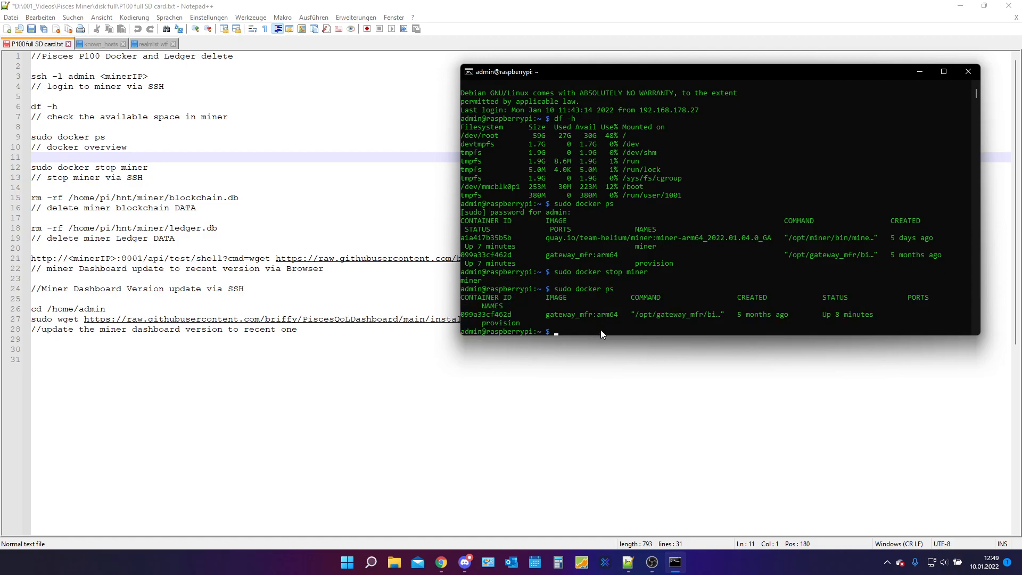
pyautogui.moveTo(725, 307)
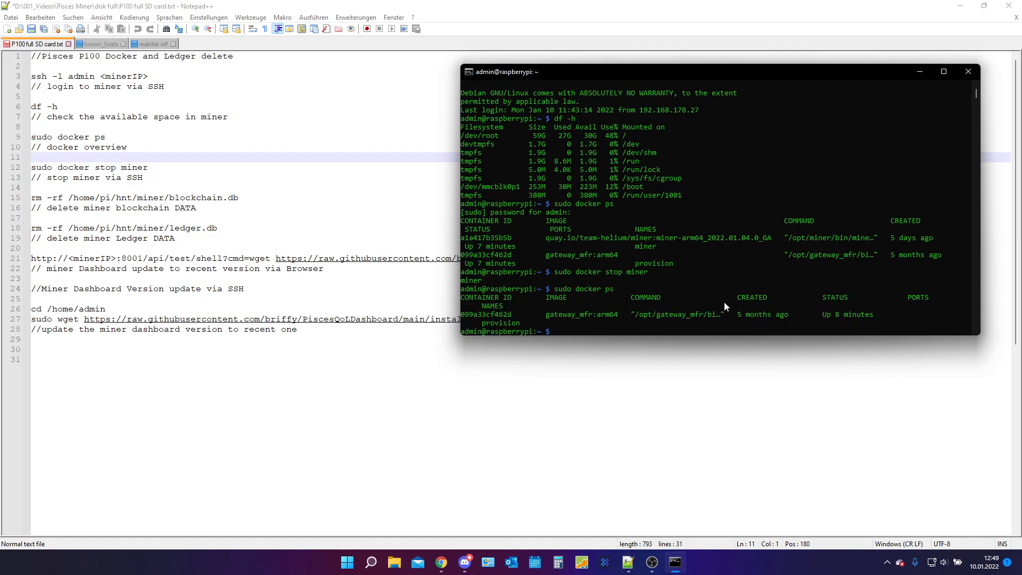
pyautogui.moveTo(720, 271)
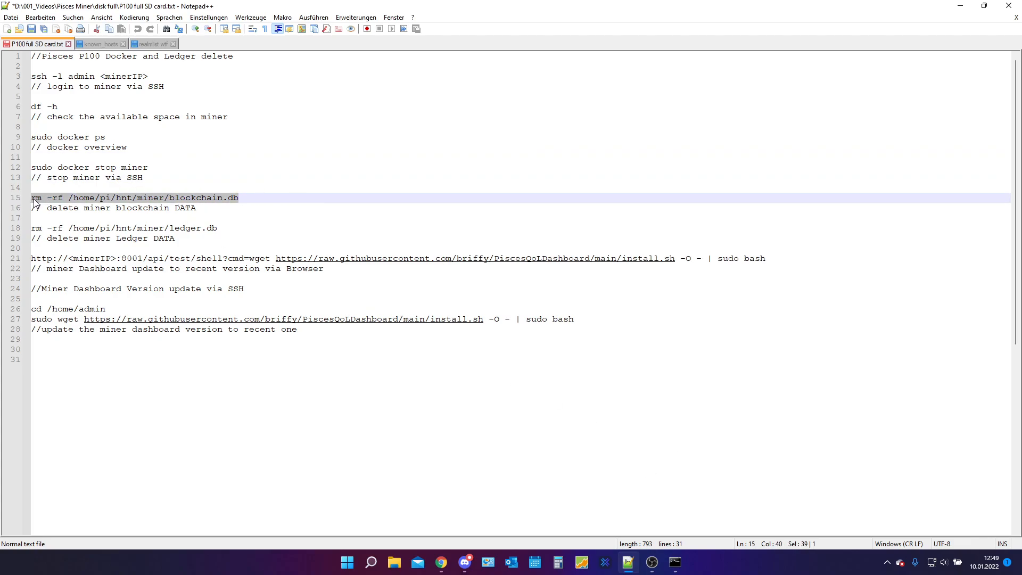
pyautogui.moveTo(199, 188)
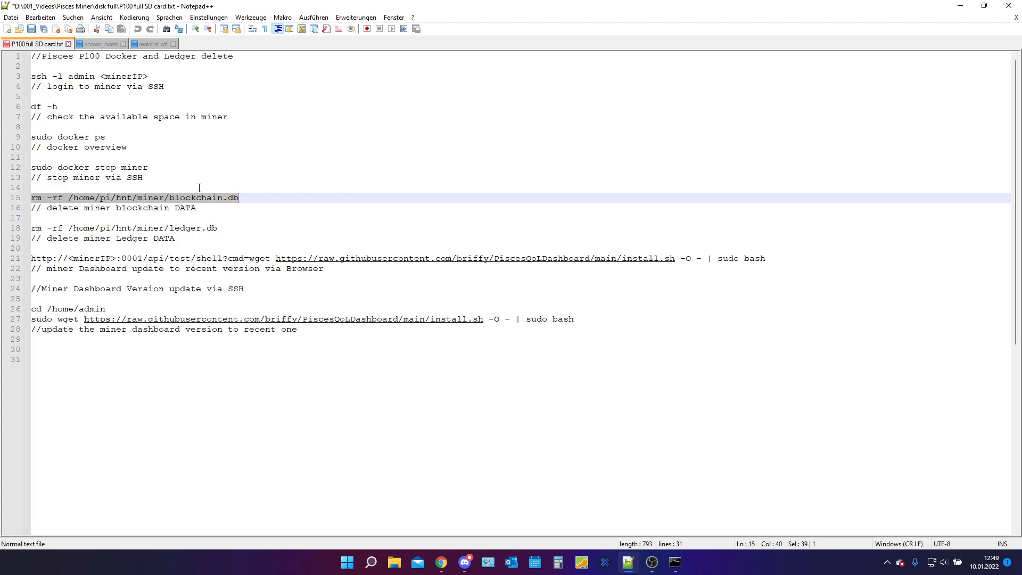
pyautogui.moveTo(532, 477)
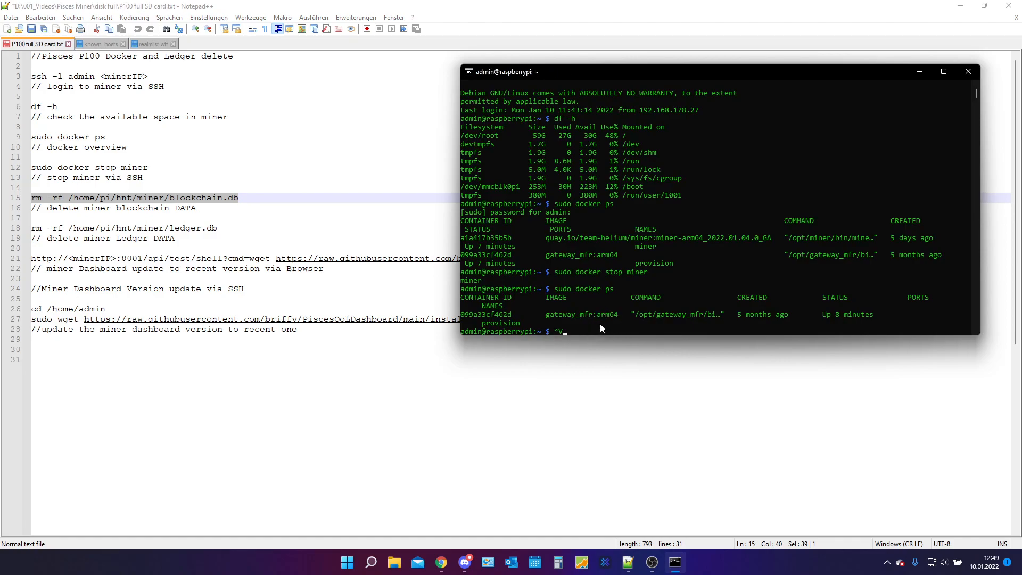
# Copy the rm -rf blockchain.db command from Notepad++ and run it over SSH.
pyautogui.press('ctrl+c')
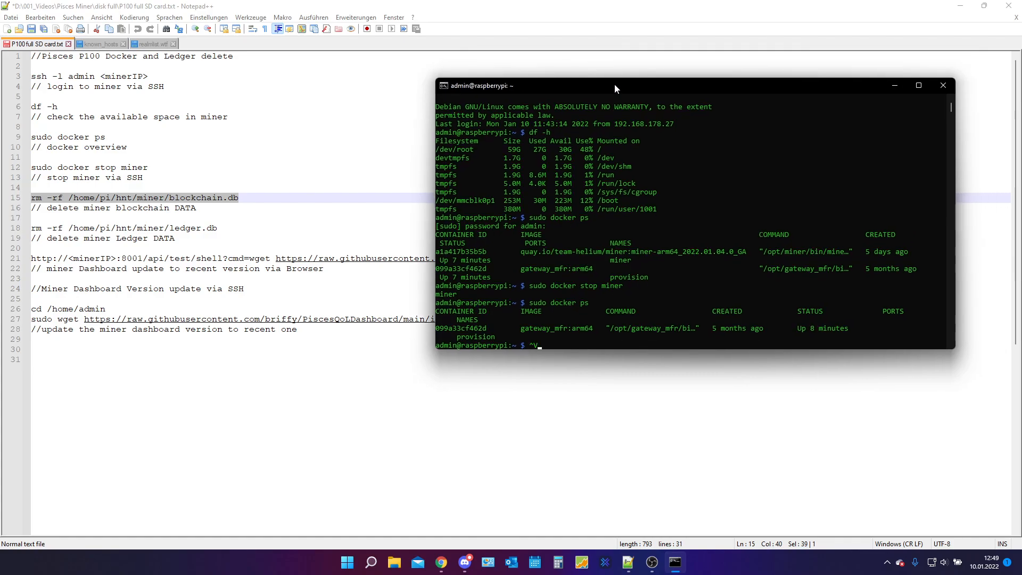
pyautogui.click(941, 84)
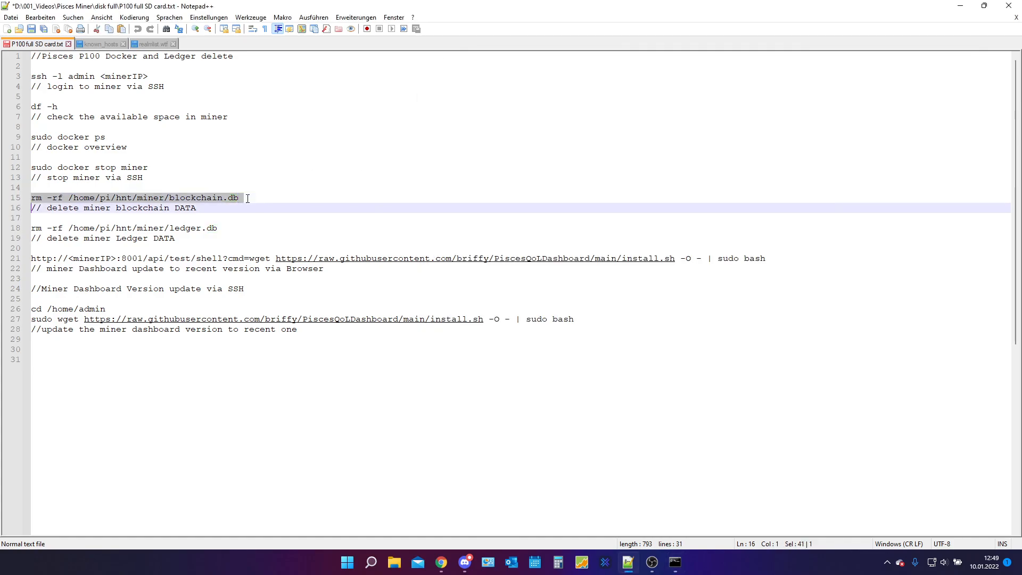
pyautogui.moveTo(244, 200)
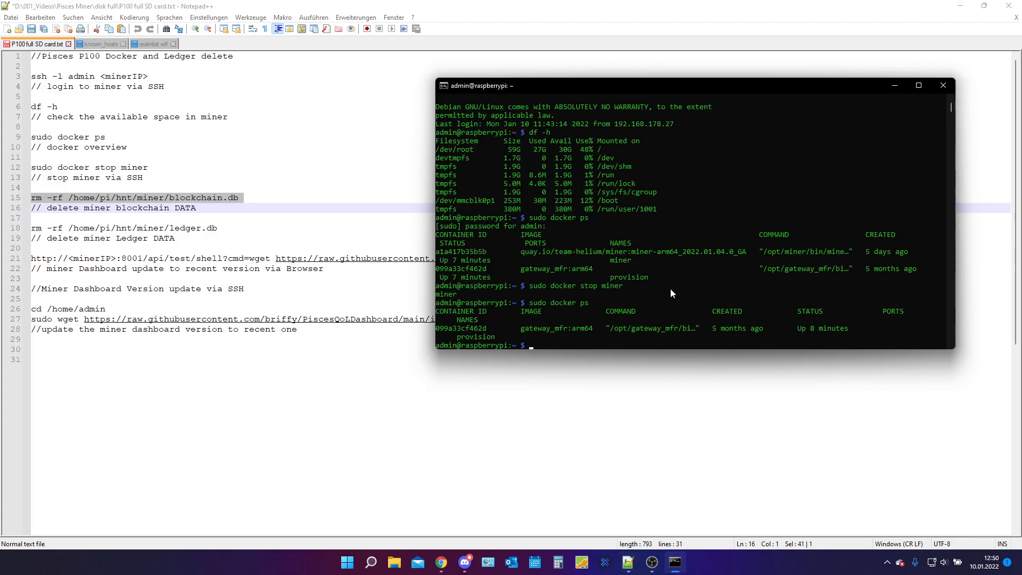
pyautogui.moveTo(616, 85)
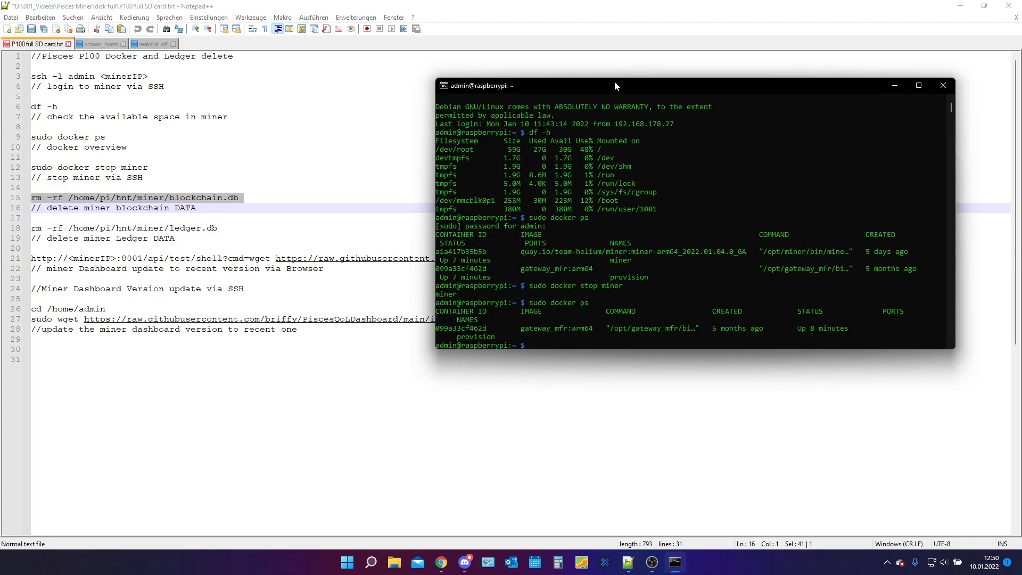
pyautogui.press('Return')
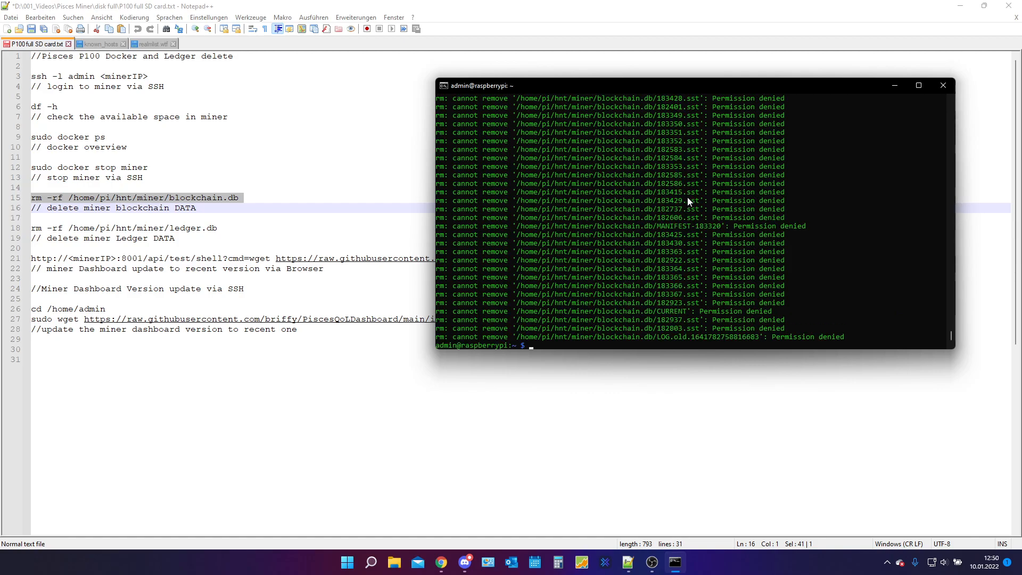
pyautogui.moveTo(701, 217)
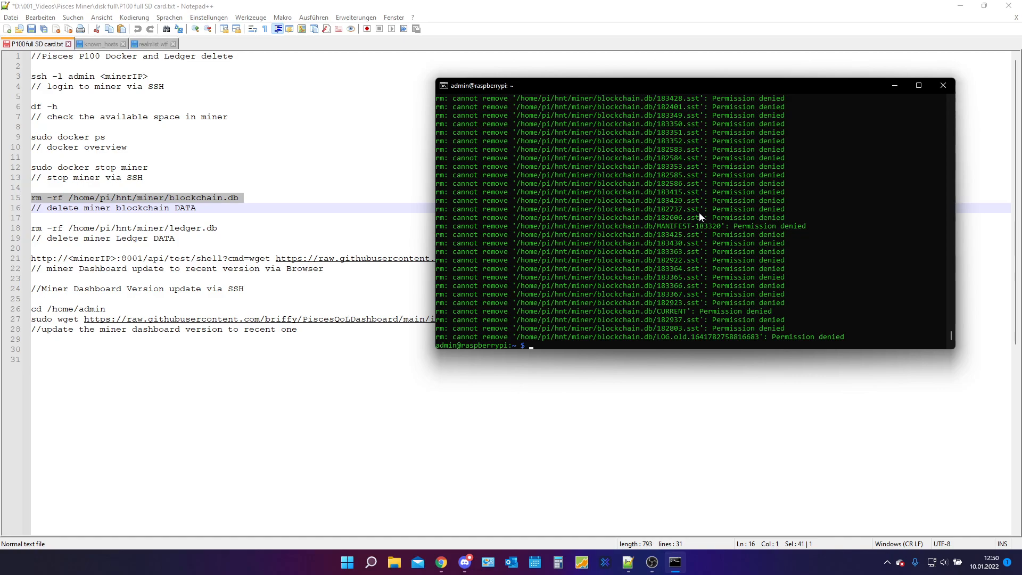
pyautogui.moveTo(712, 233)
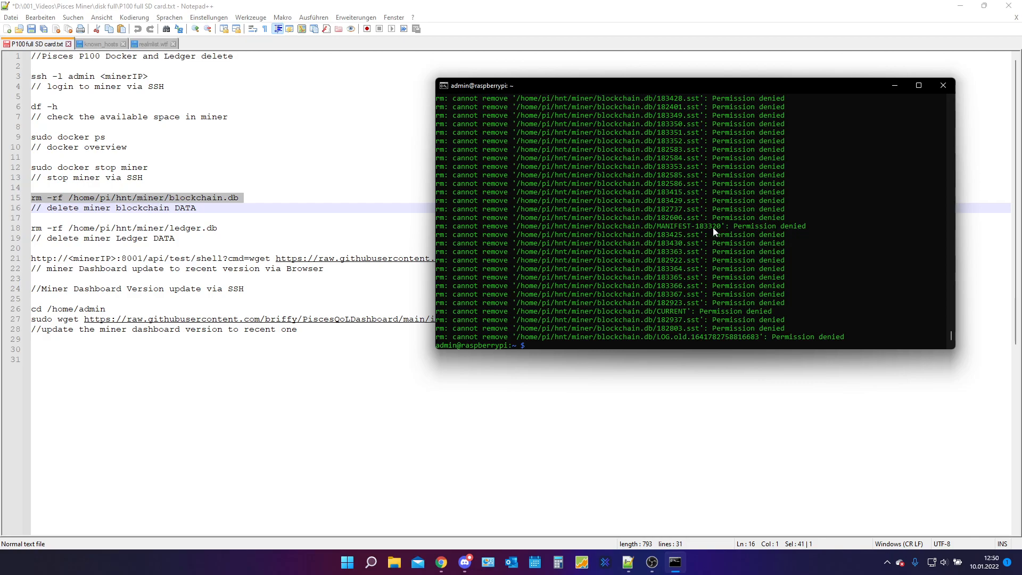
pyautogui.moveTo(703, 240)
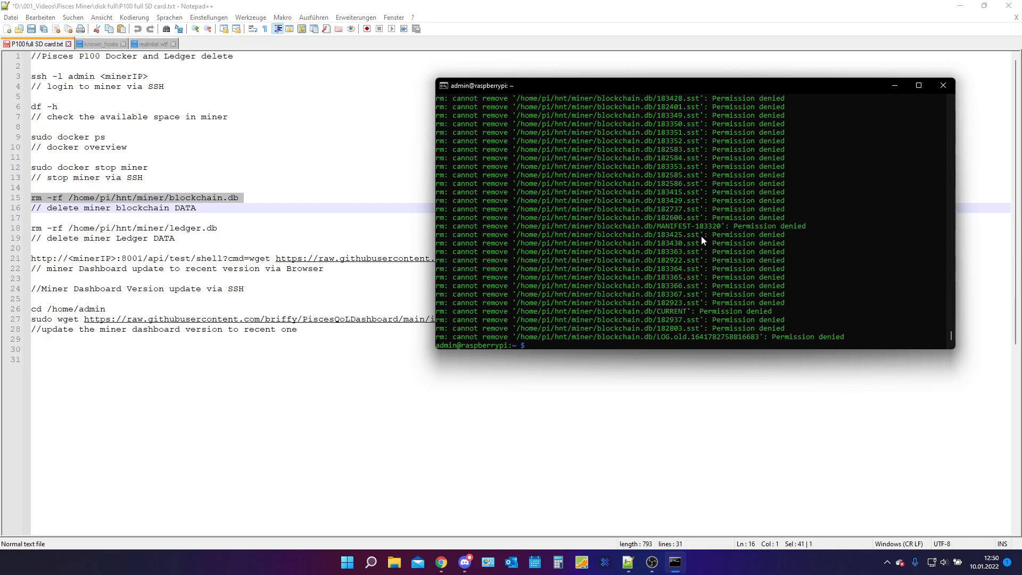
# Switch to a root shell on the miner with sudo -i.
pyautogui.write('sudo -i')
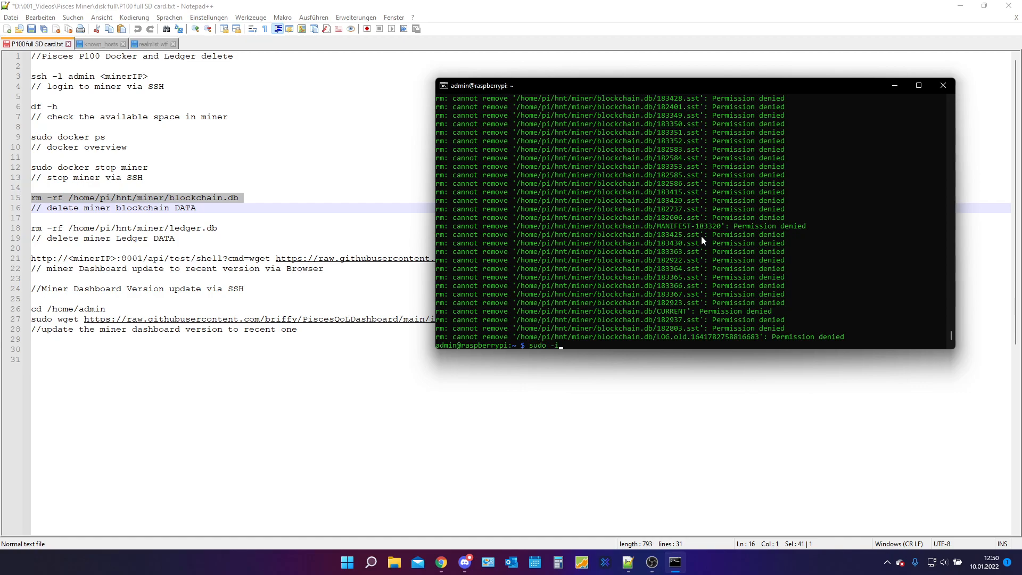
pyautogui.press('Return')
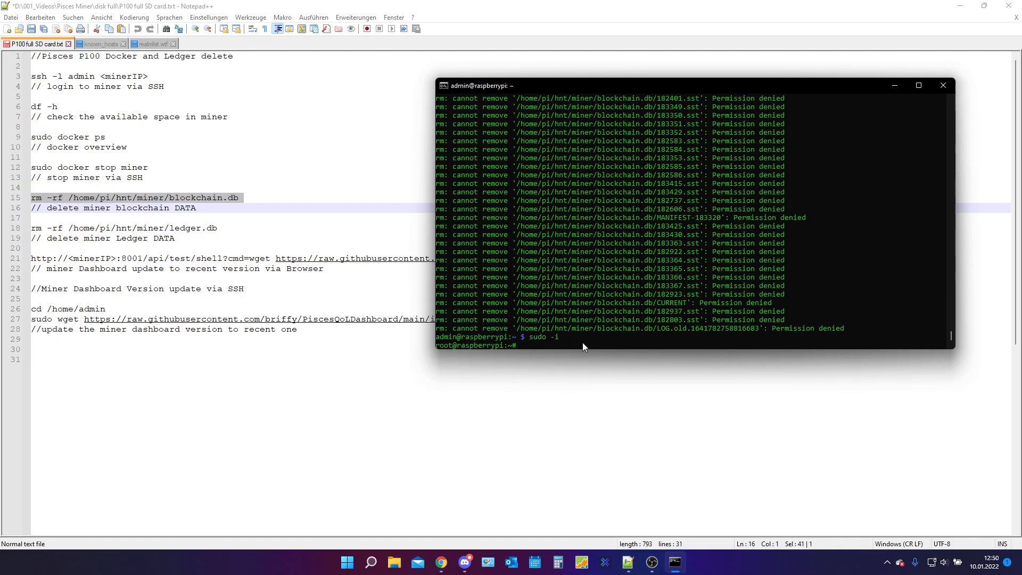
pyautogui.moveTo(589, 90)
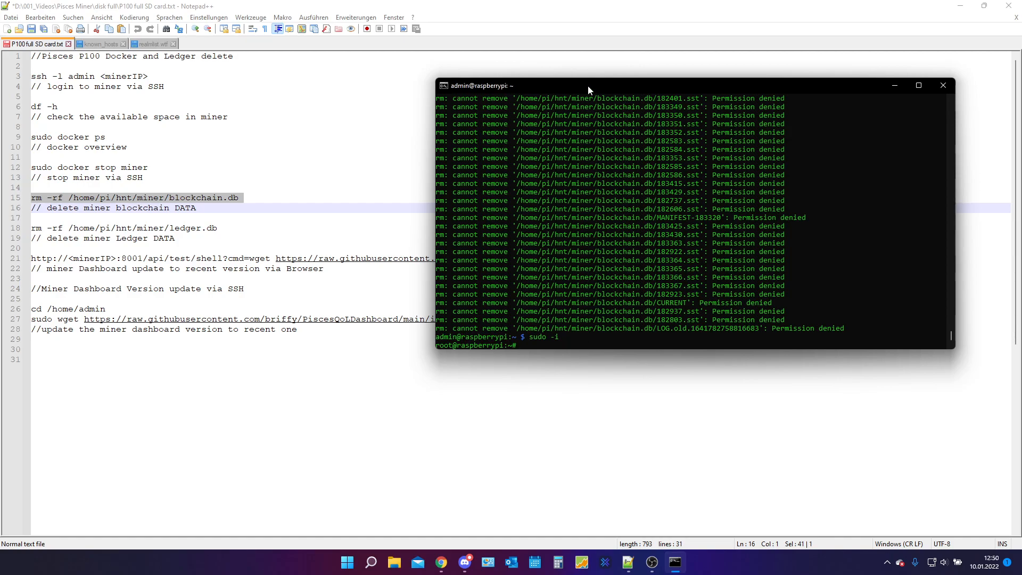
# As root, rm -rf /home/pi/hnt/miner/blockchain.db and ledger.db.
pyautogui.rightClick(548, 85)
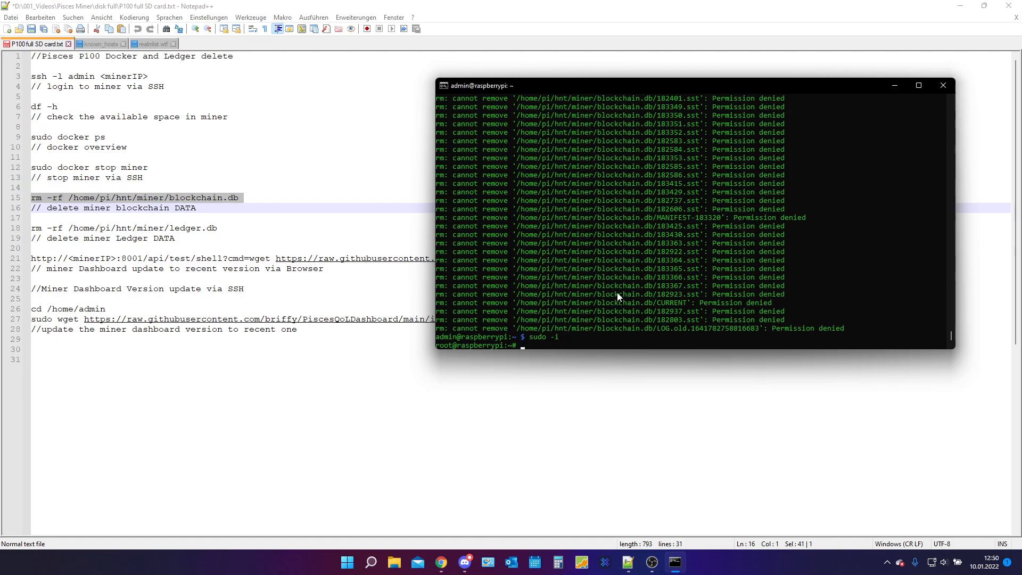
pyautogui.write('rm -r')
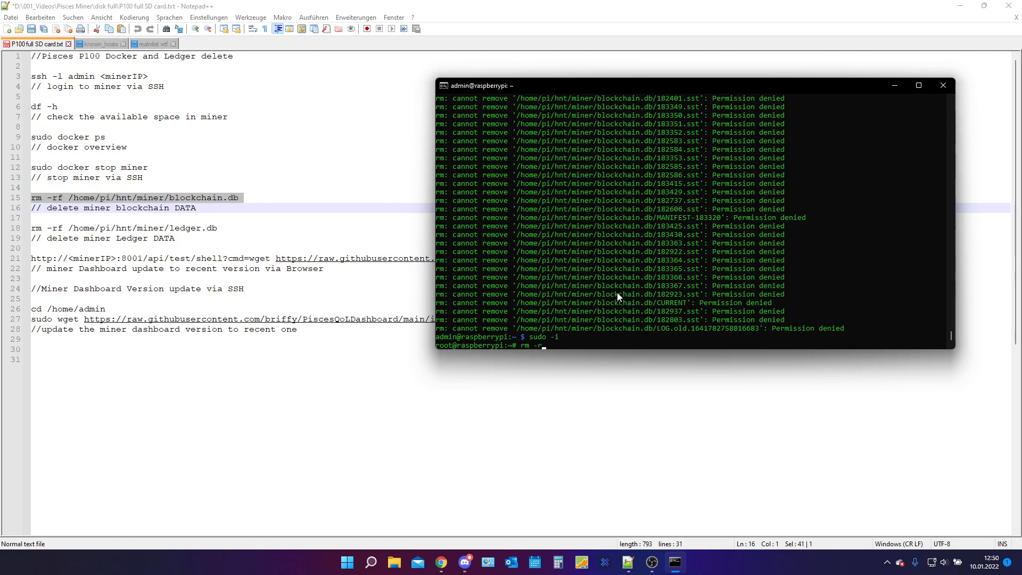
pyautogui.write('f /home')
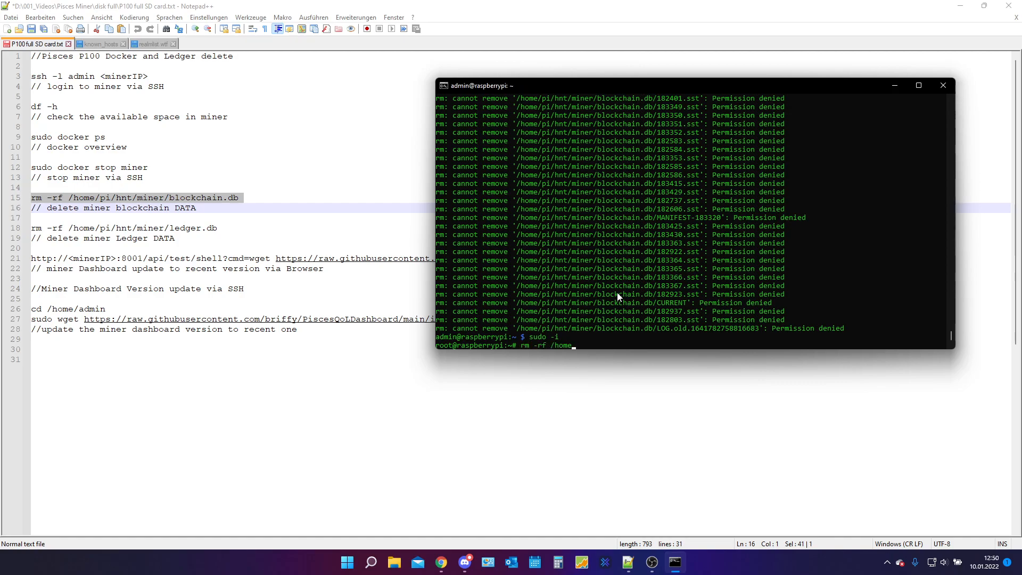
pyautogui.write('pi/')
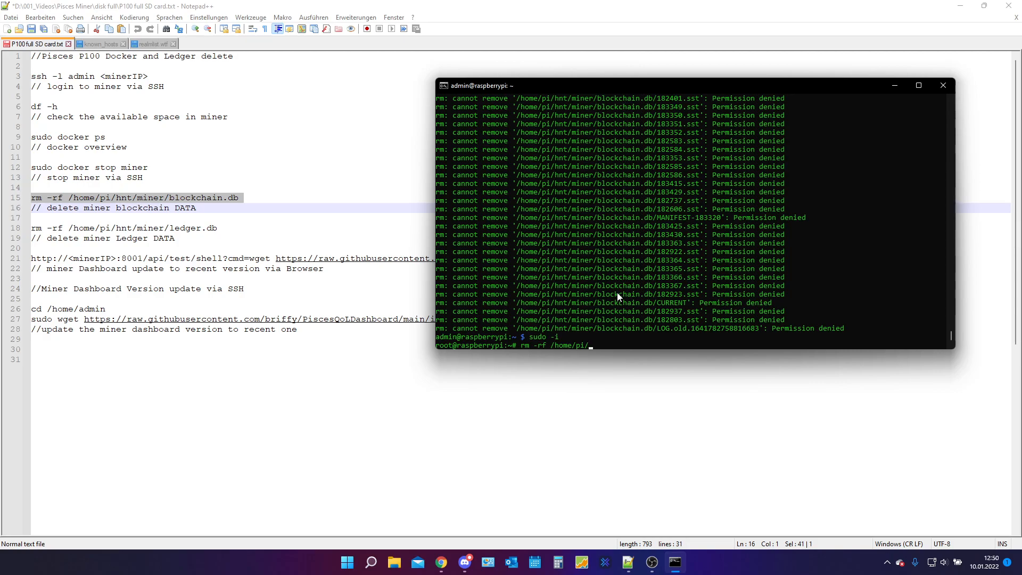
pyautogui.write('hnt/miner')
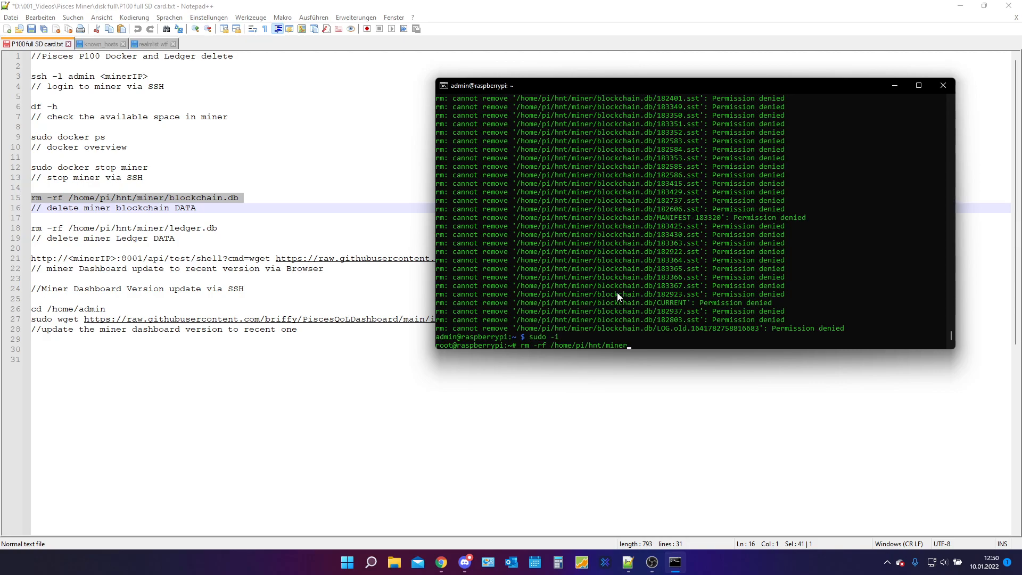
pyautogui.write('blockcha')
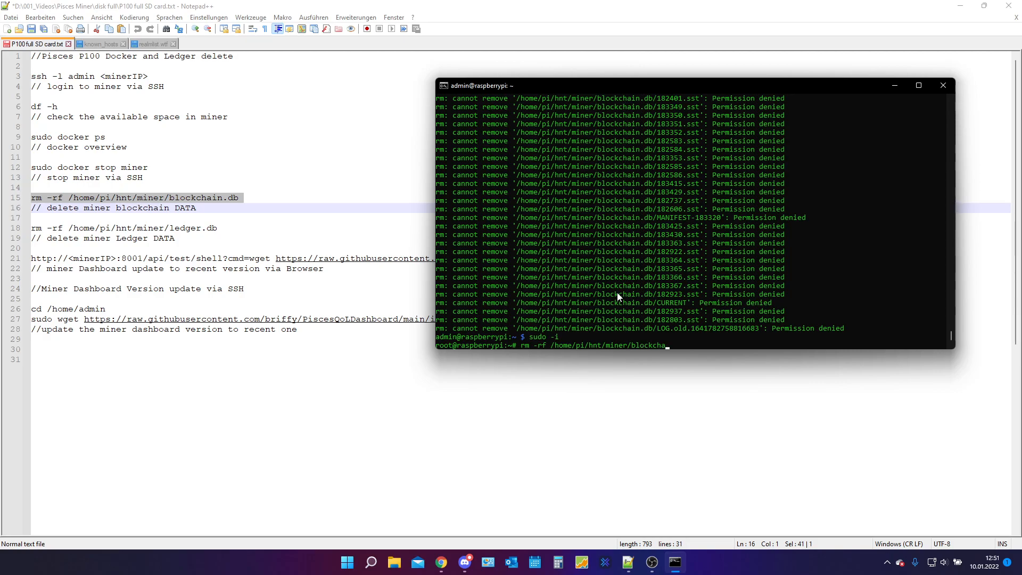
pyautogui.write('.db')
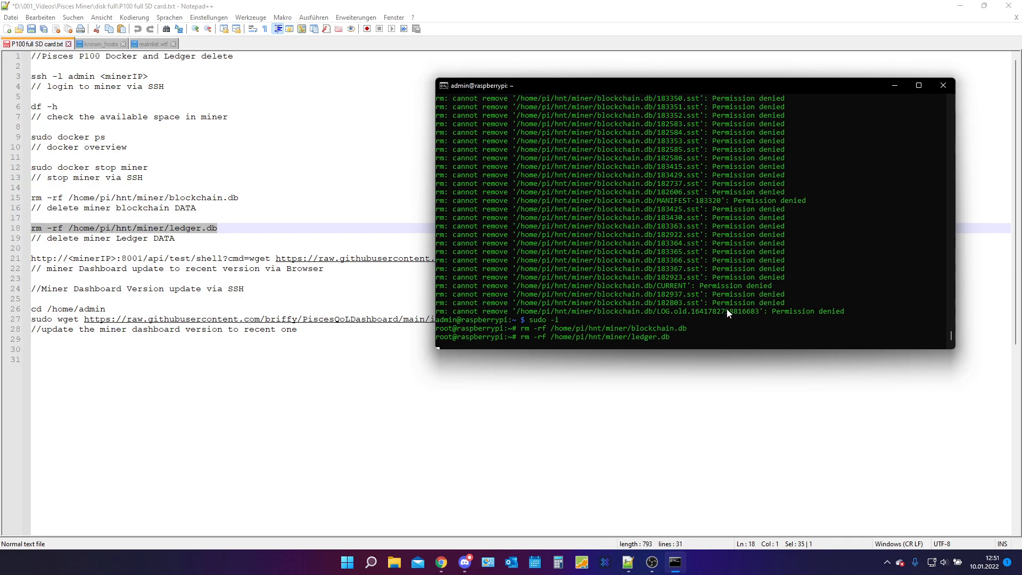
pyautogui.press('Return')
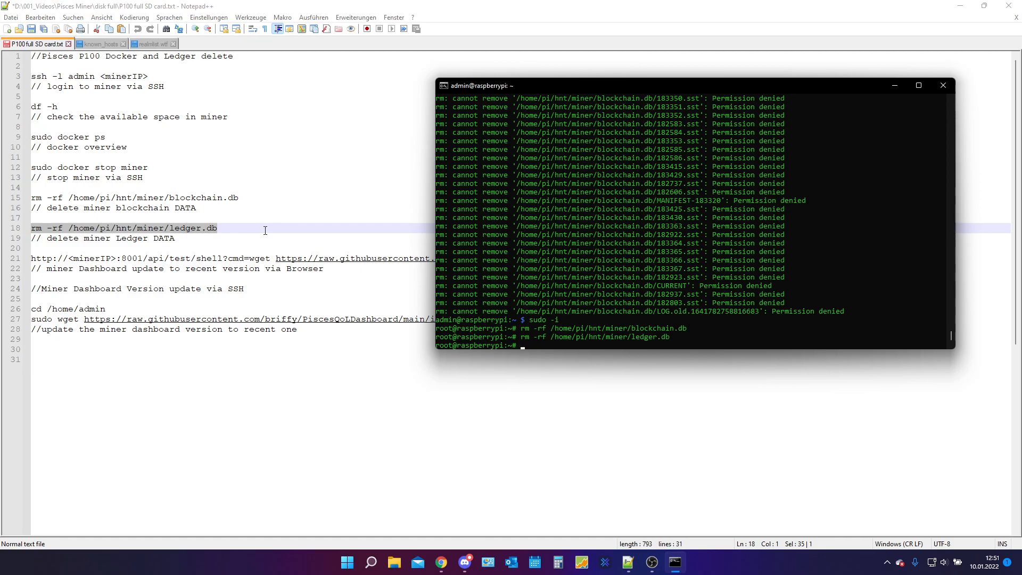
# Run df -h to confirm the root filesystem is down to 10% used.
pyautogui.write('df -h')
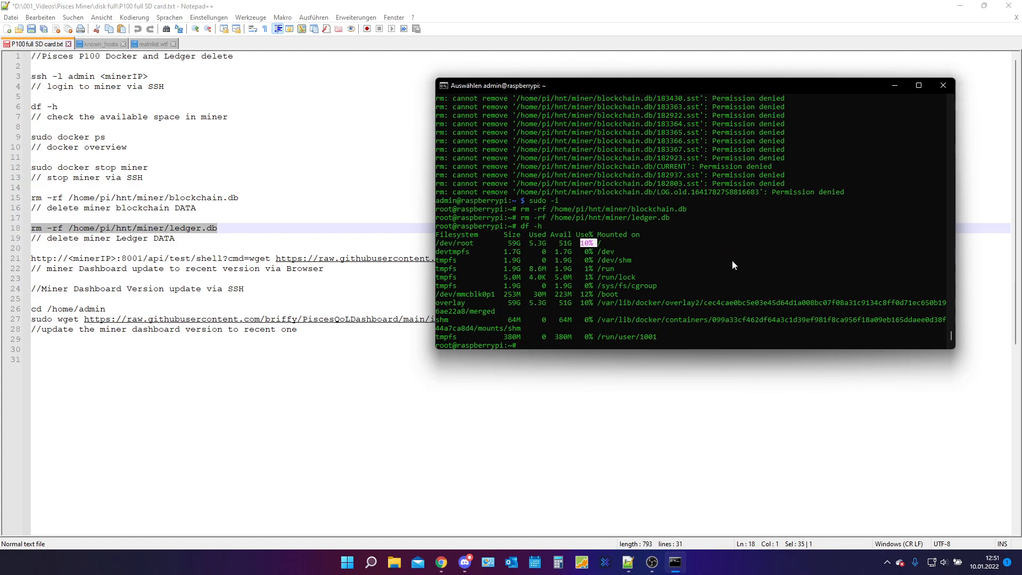
pyautogui.moveTo(576, 343)
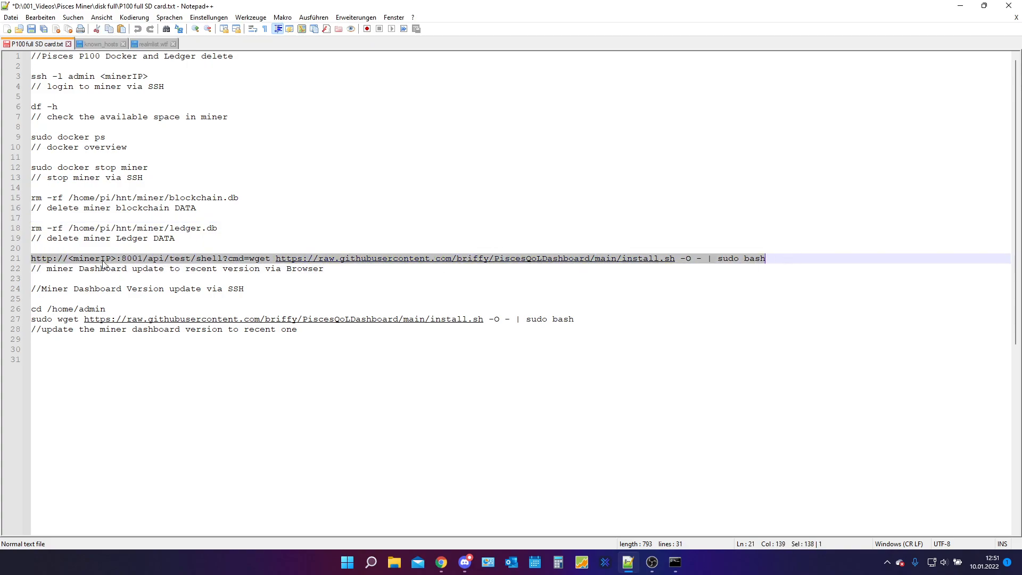
# Change to /home/admin and run the dashboard install.sh update script with sudo bash.
pyautogui.doubleClick(91, 258)
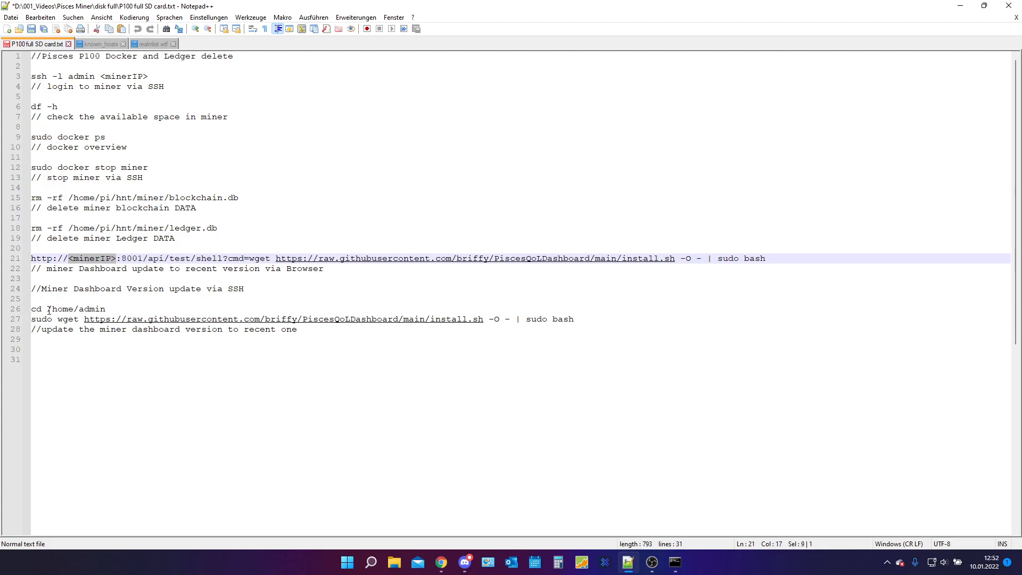
pyautogui.click(673, 561)
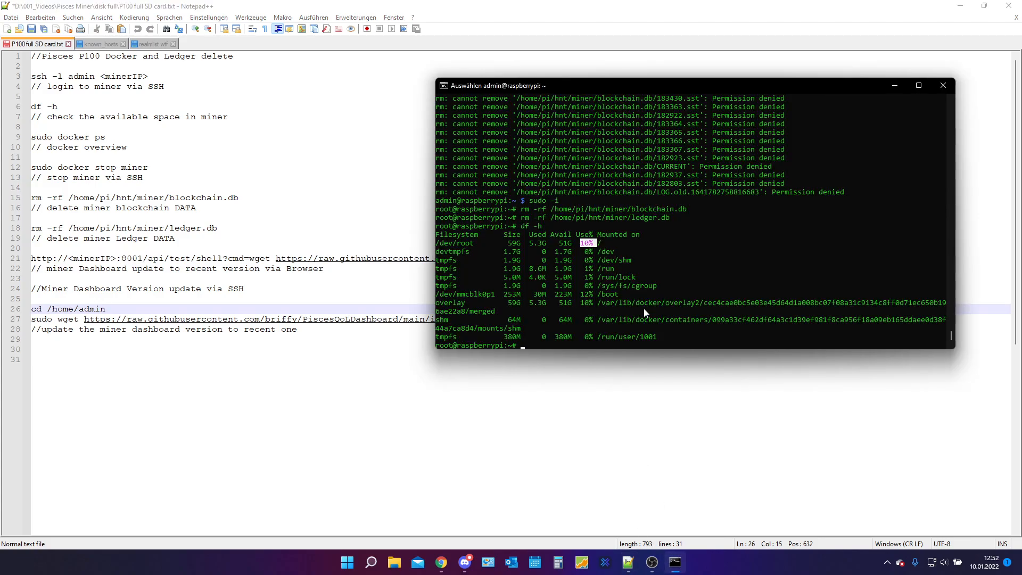
pyautogui.moveTo(649, 328)
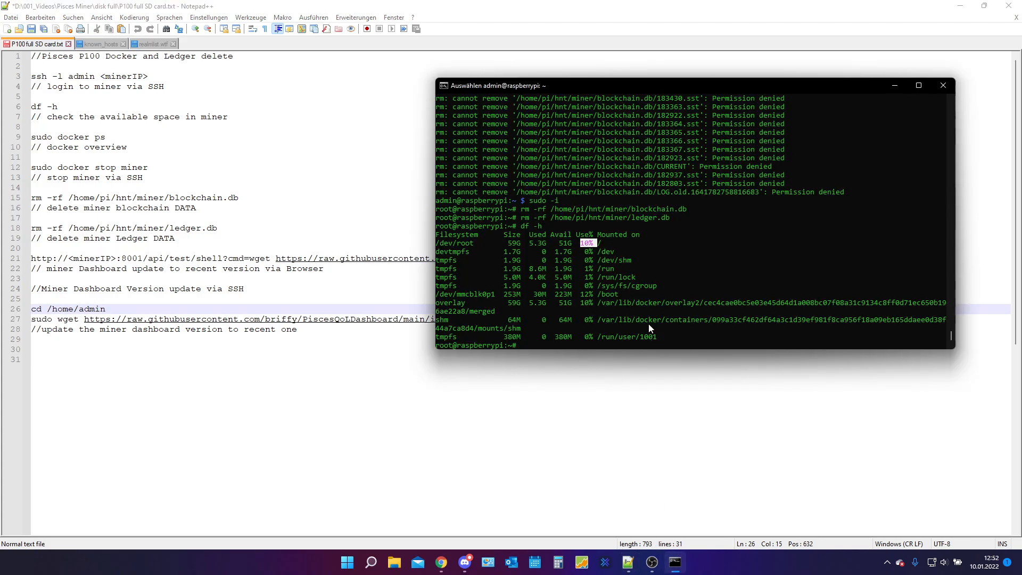
pyautogui.write('cd /hom')
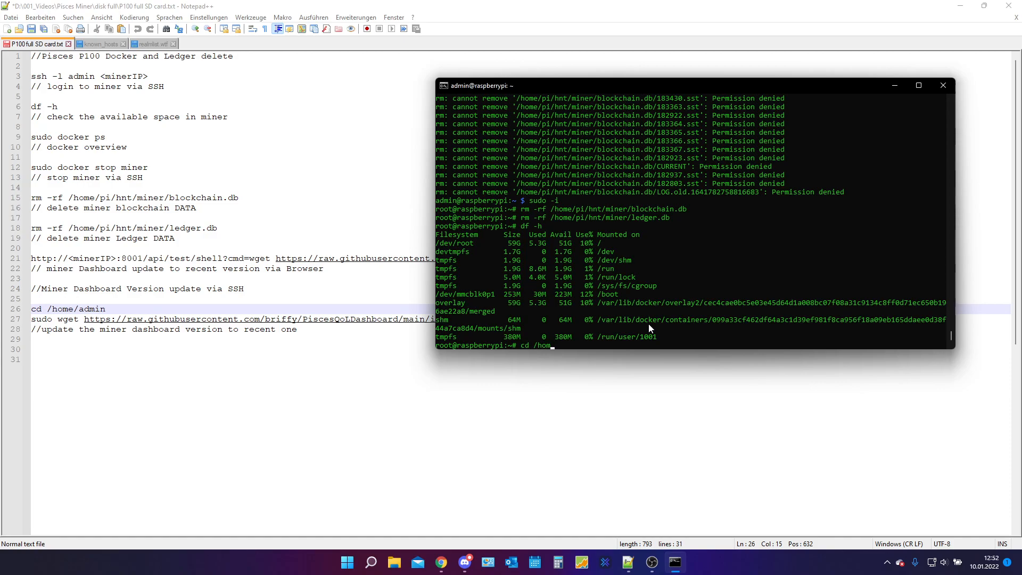
pyautogui.press('Return')
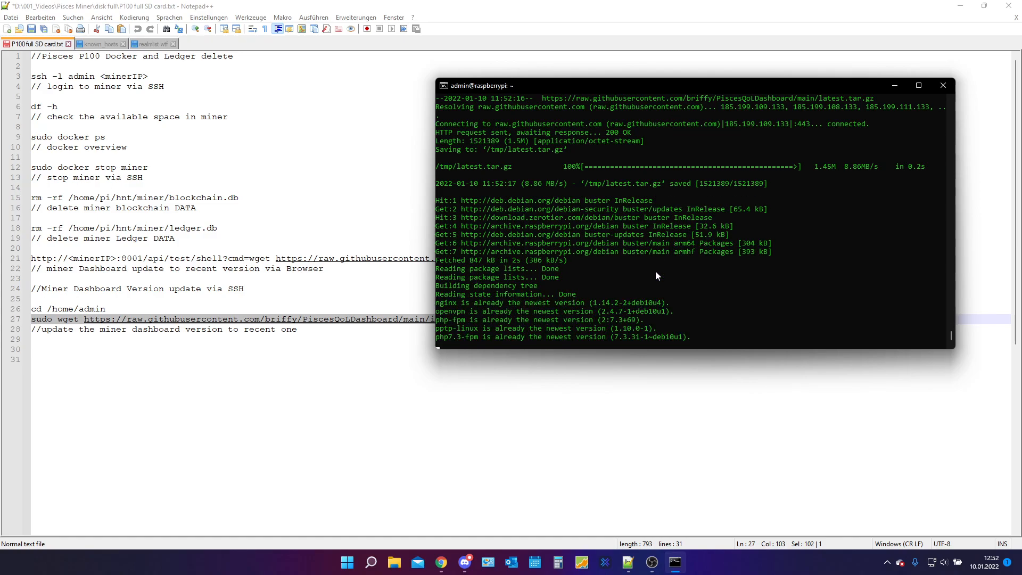
pyautogui.scroll(-3)
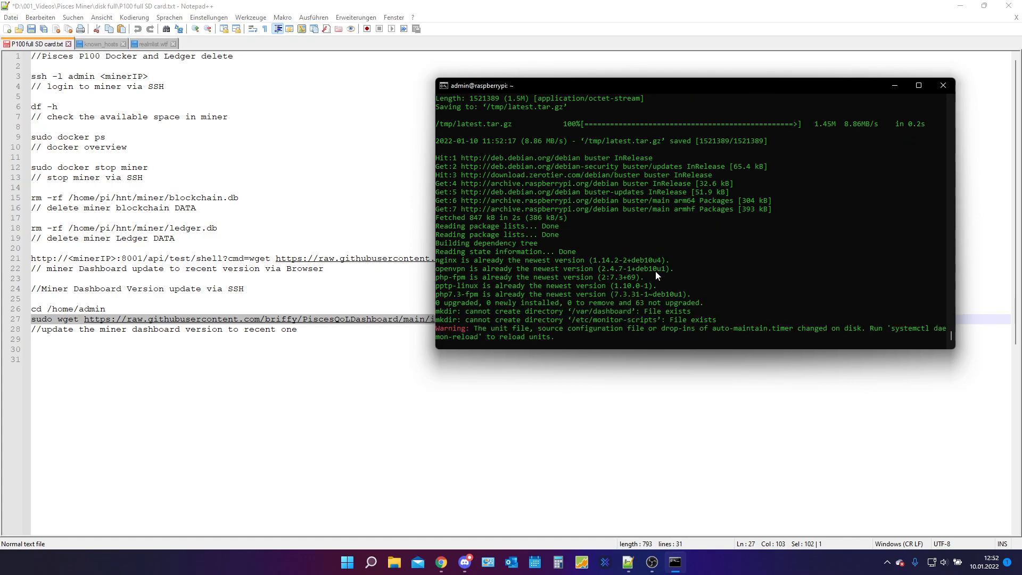